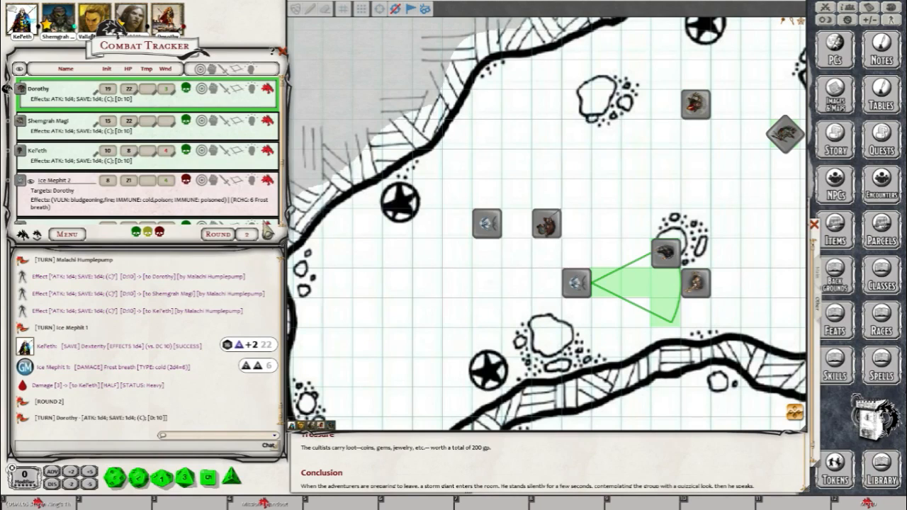
mouse_move(62, 105)
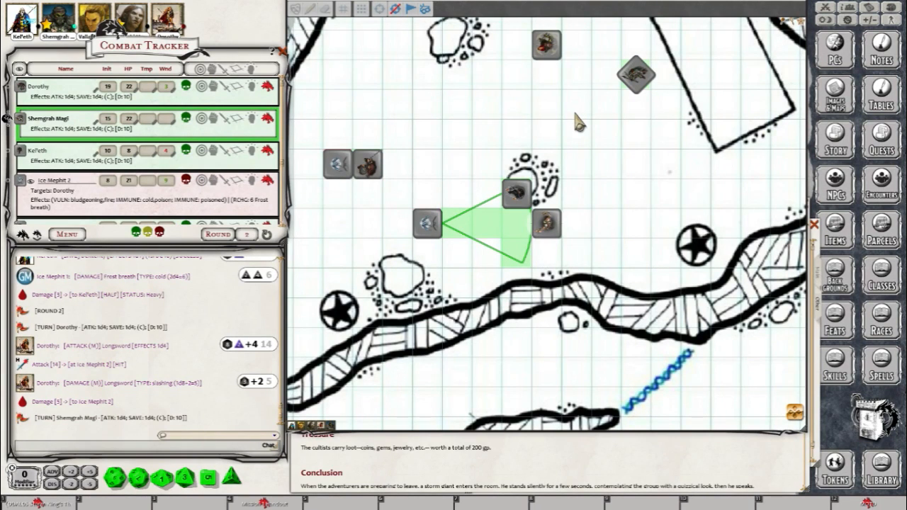
mouse_move(552, 113)
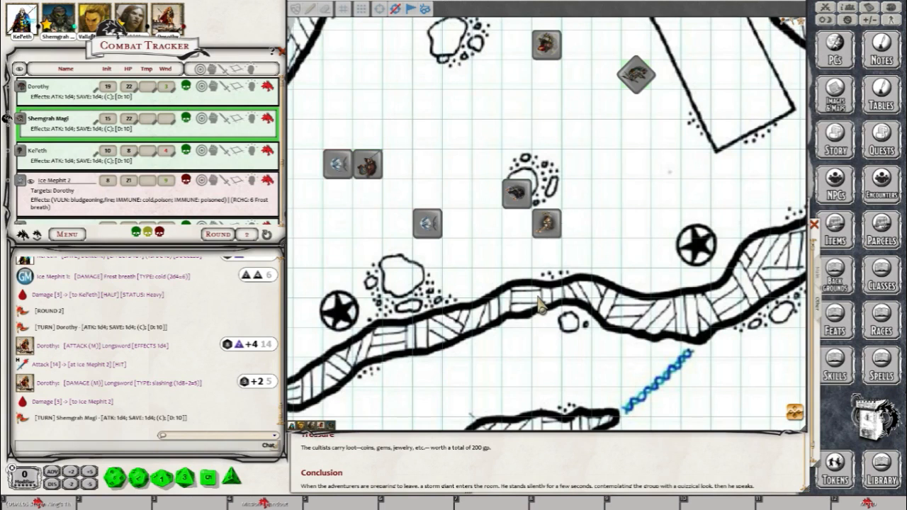
Step: Move the party token to the square adjacent to the mephit
left_click_drag(550, 223, 457, 224)
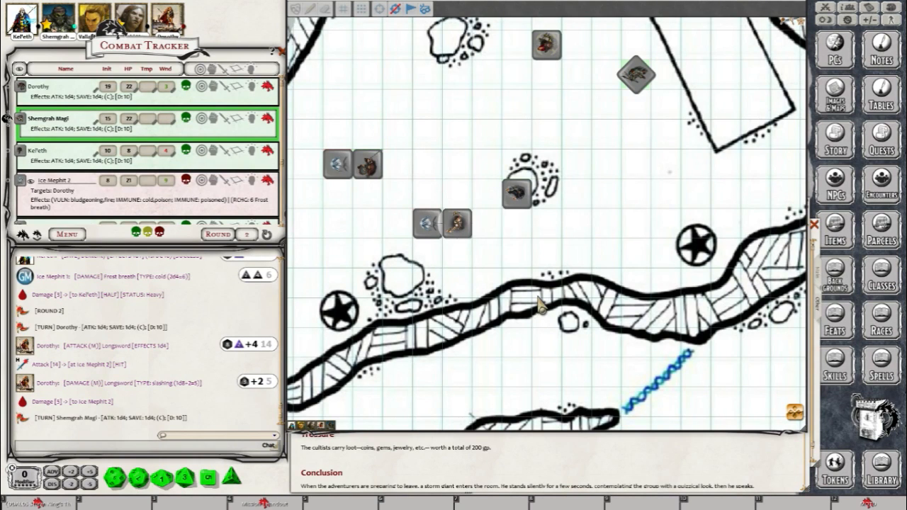
mouse_move(540, 306)
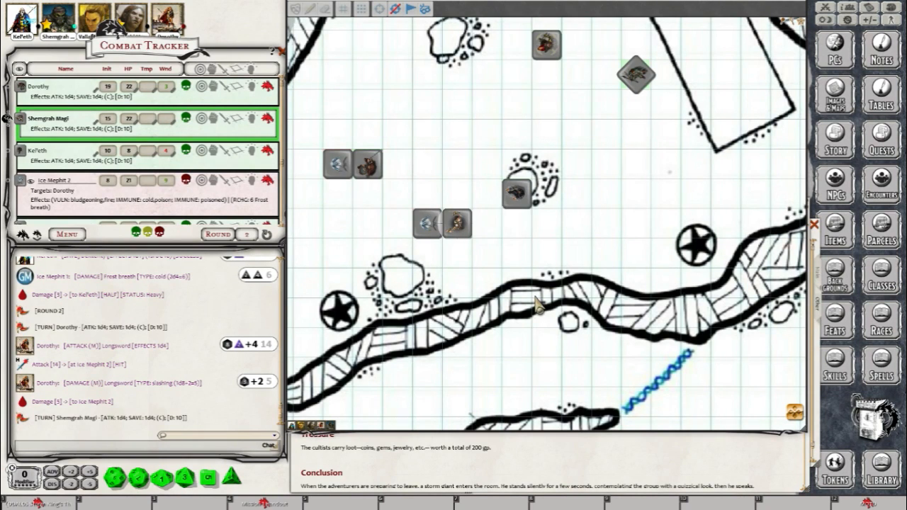
mouse_move(503, 258)
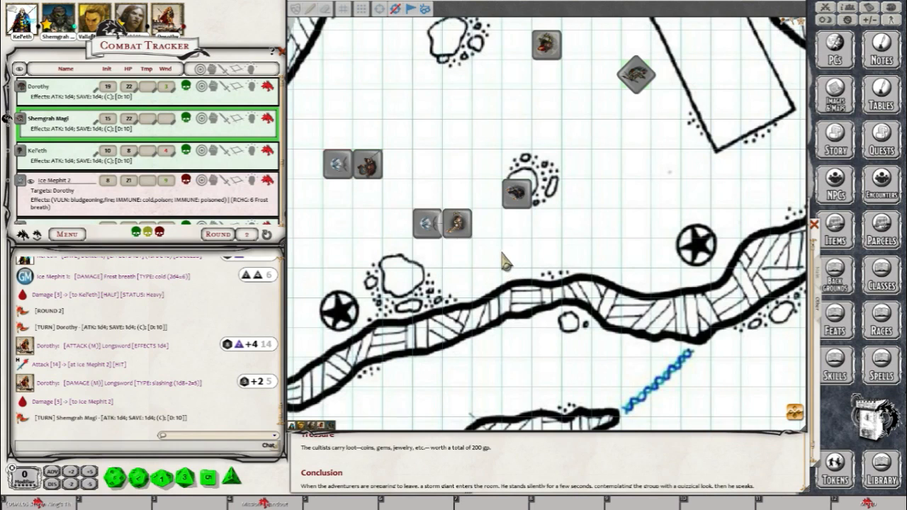
mouse_move(456, 227)
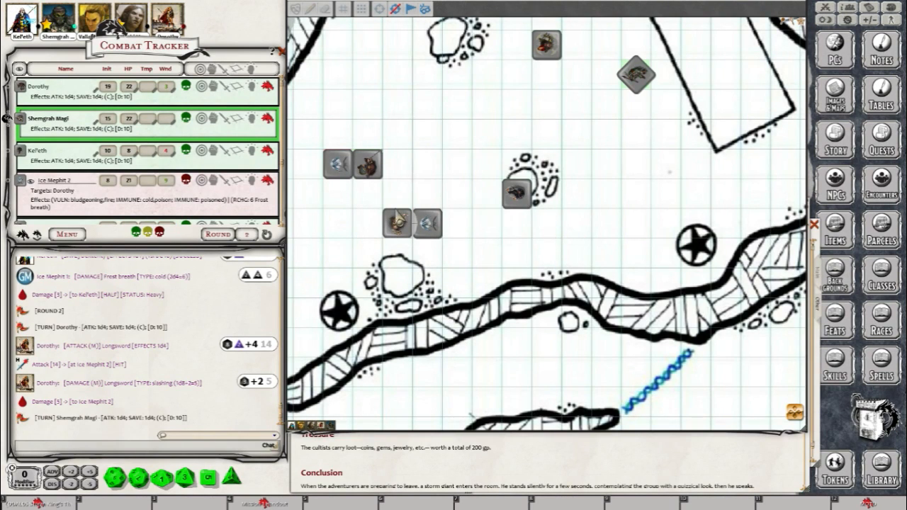
mouse_move(531, 210)
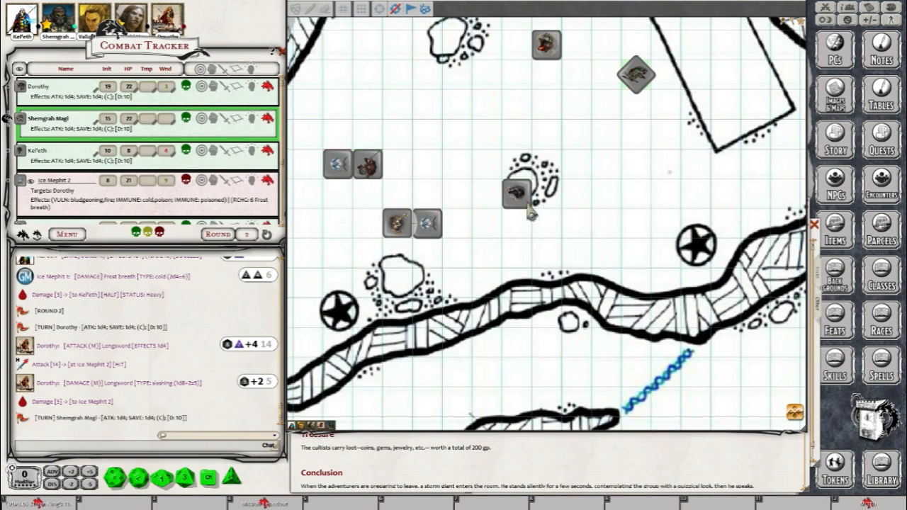
mouse_move(304, 258)
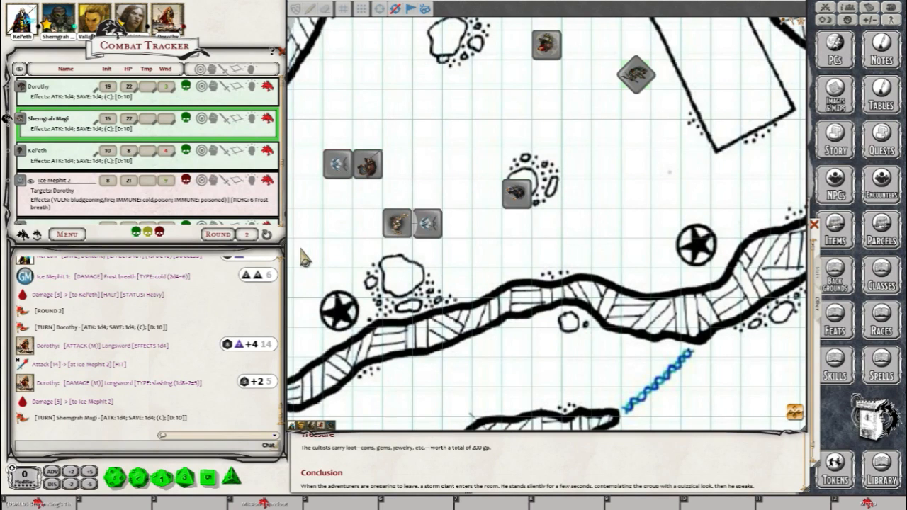
mouse_move(308, 257)
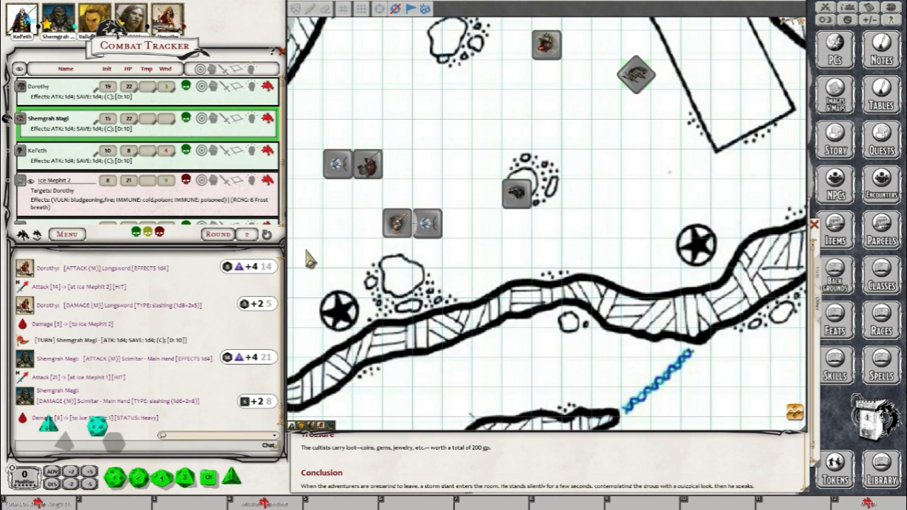
Step: Scroll Shemgrah Magi's actions to reach the scimitar main-hand and off-hand attacks
scroll("down", 3)
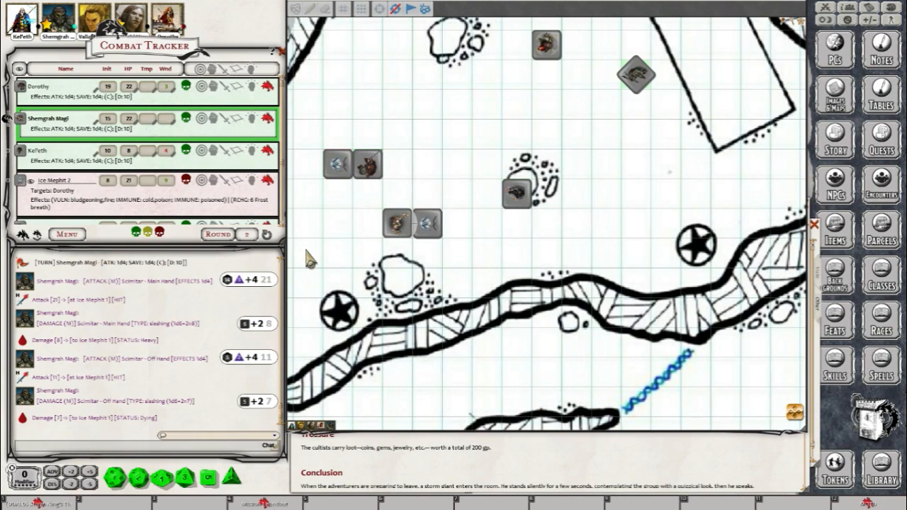
mouse_move(197, 126)
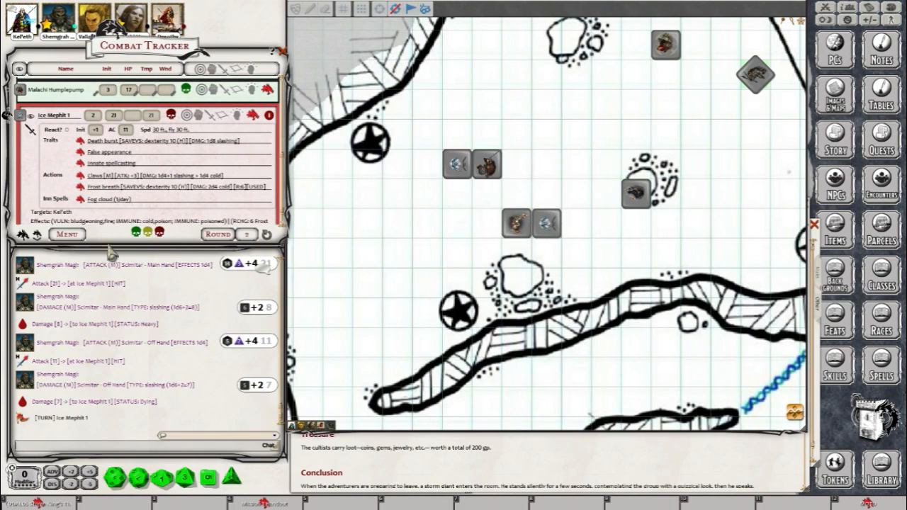
mouse_move(516, 229)
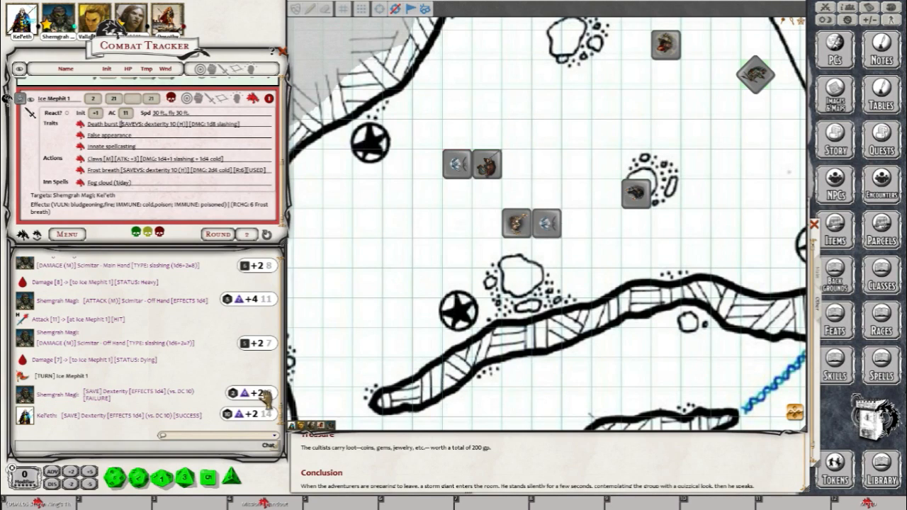
mouse_move(201, 139)
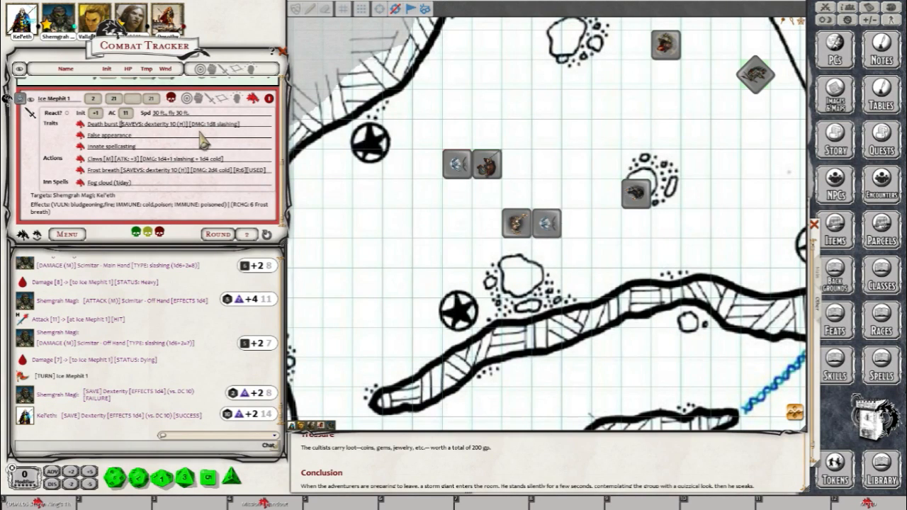
mouse_move(241, 404)
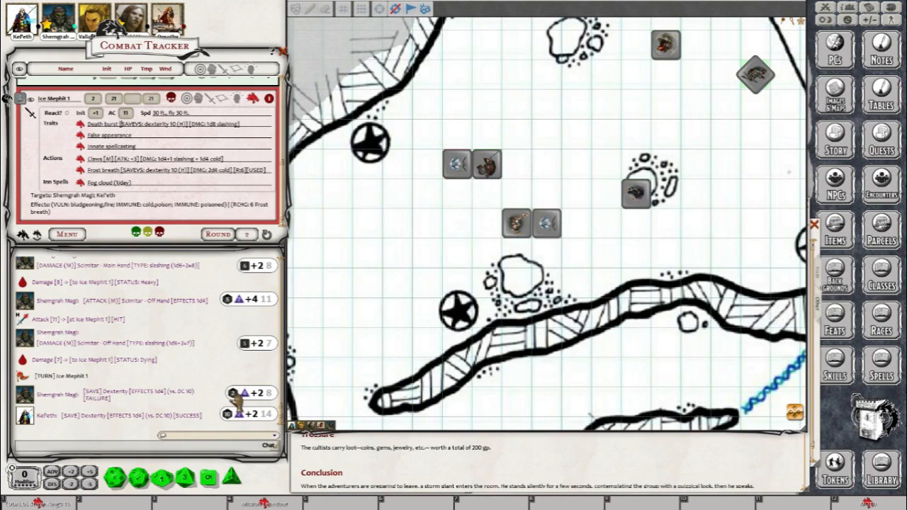
mouse_move(102, 351)
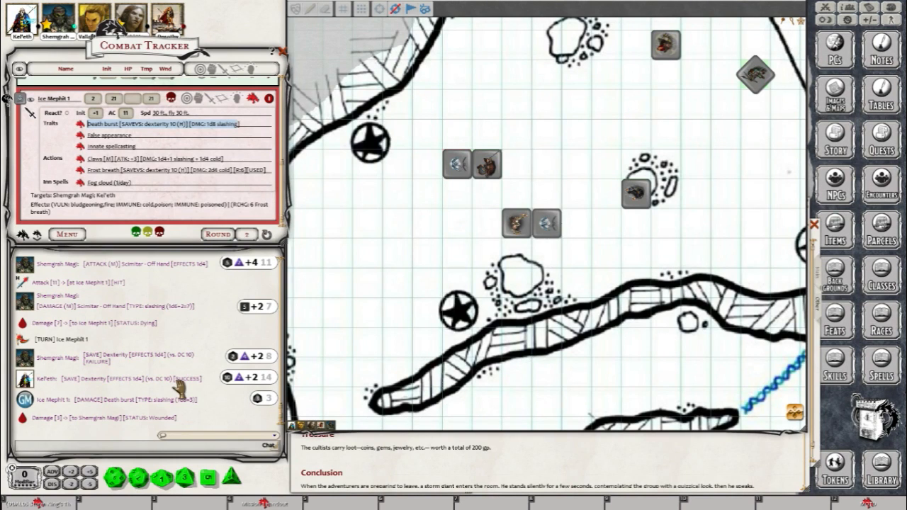
mouse_move(649, 220)
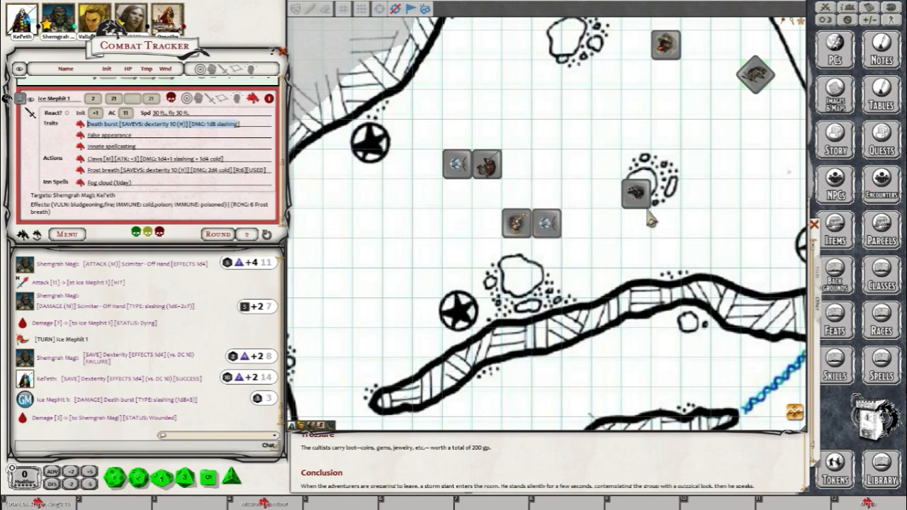
mouse_move(578, 219)
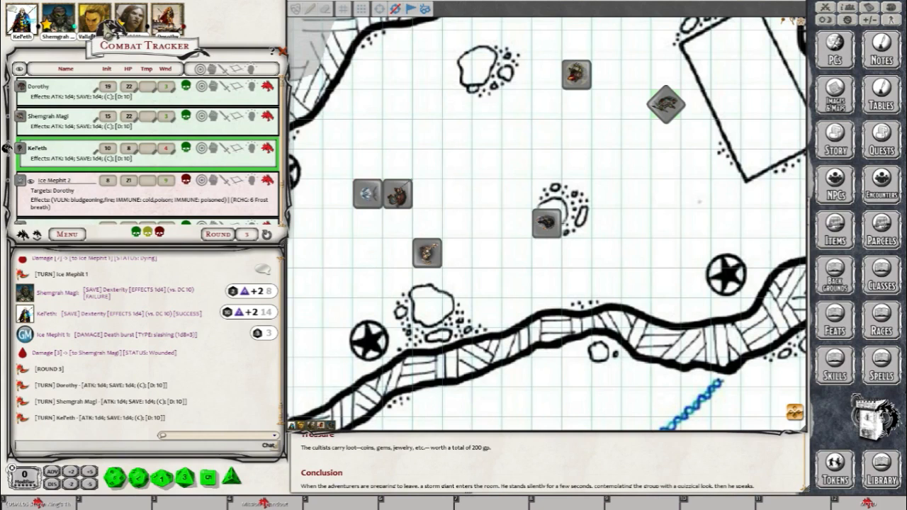
mouse_move(219, 326)
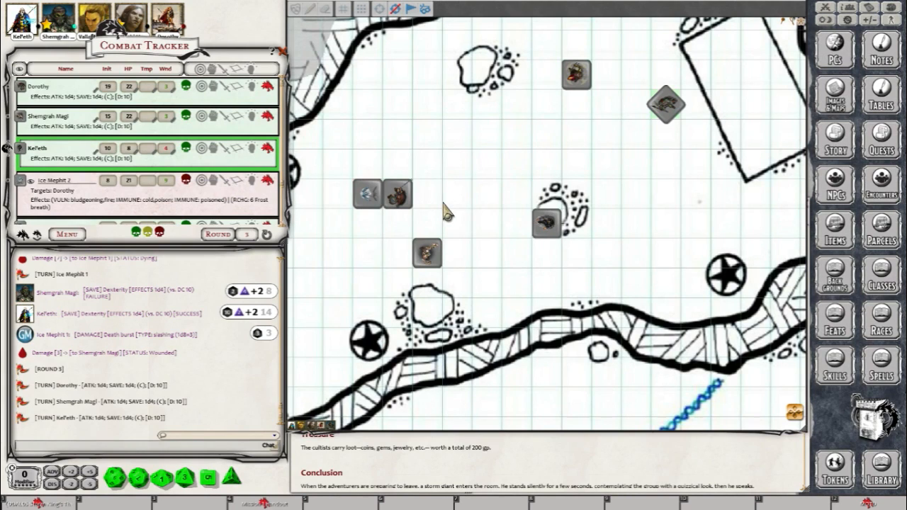
mouse_move(488, 149)
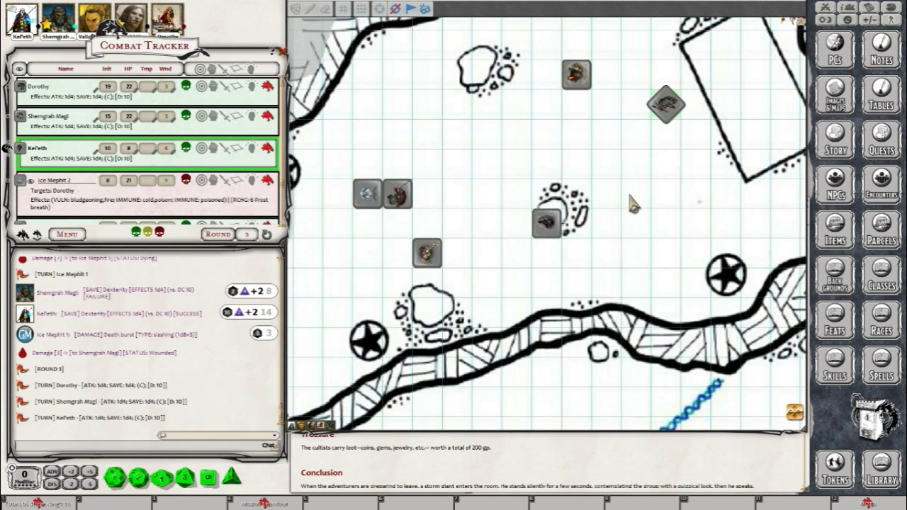
mouse_move(544, 220)
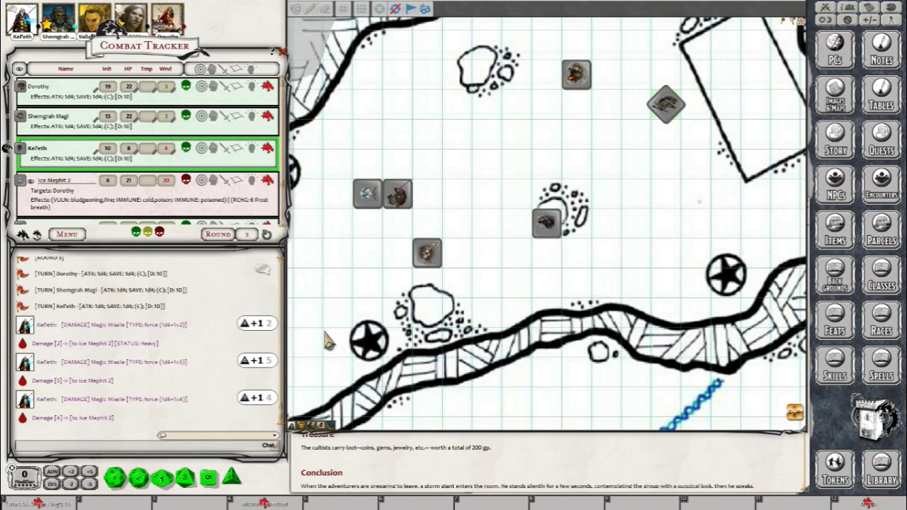
Step: Reposition the Ice Mephit 2 token to its new square on the battle map
left_click_drag(550, 219, 607, 149)
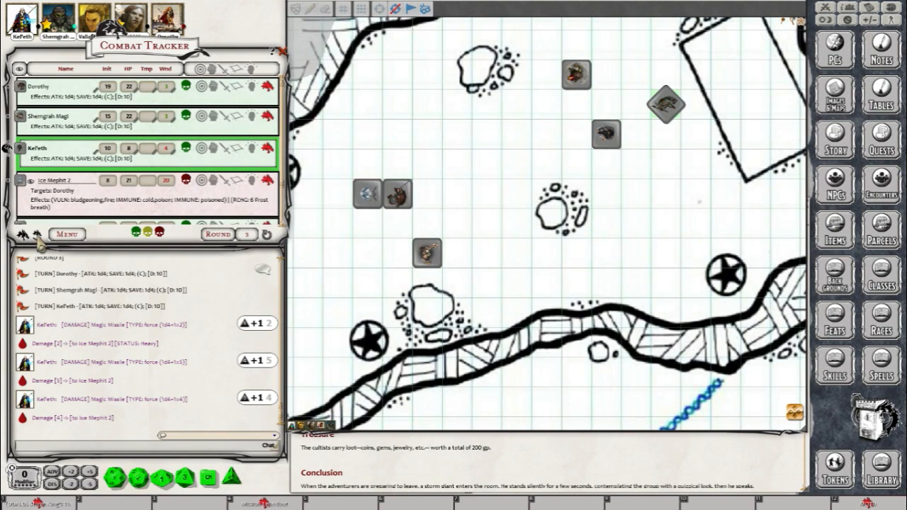
mouse_move(31, 233)
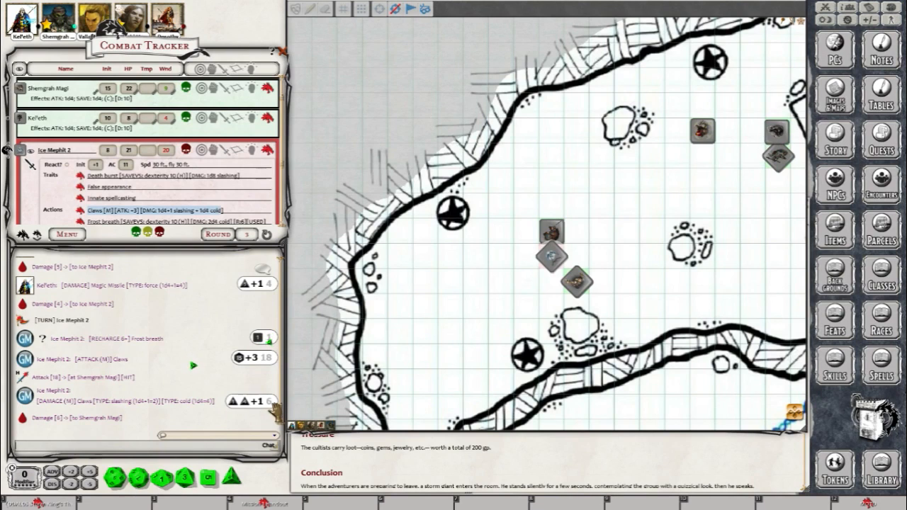
mouse_move(445, 290)
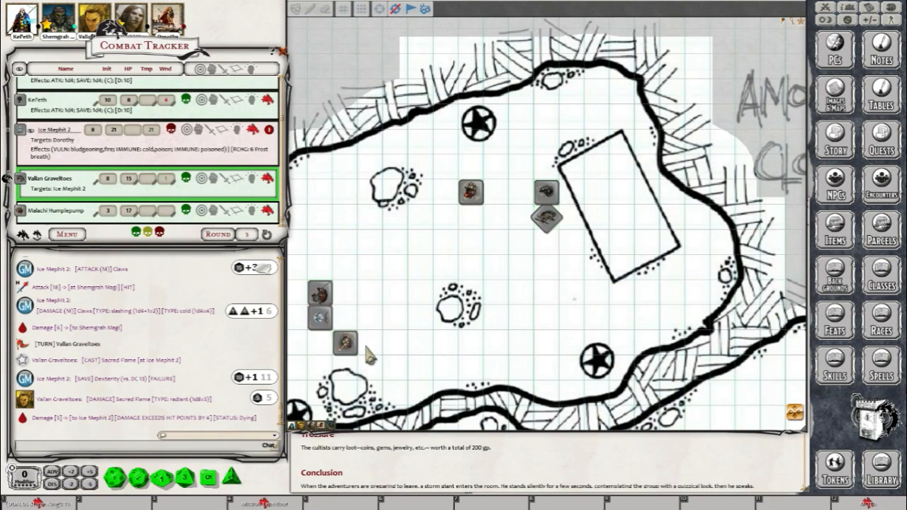
mouse_move(11, 187)
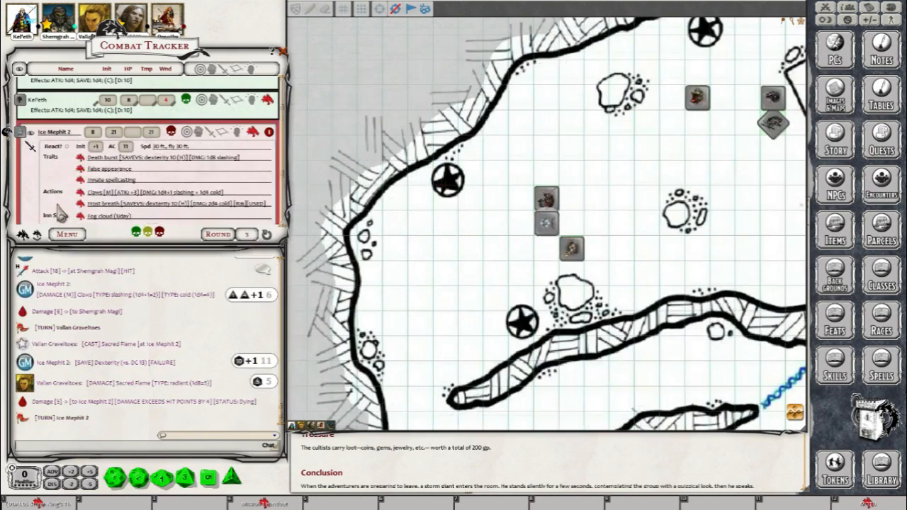
mouse_move(569, 248)
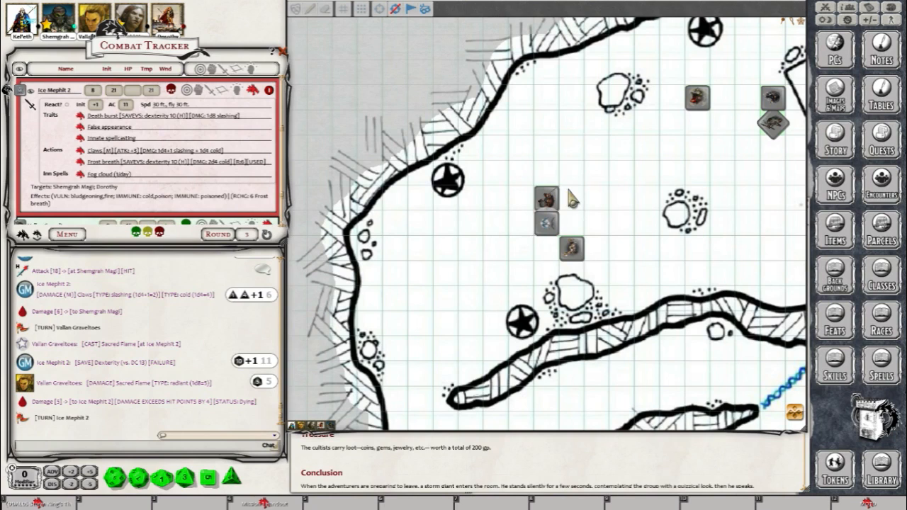
mouse_move(116, 138)
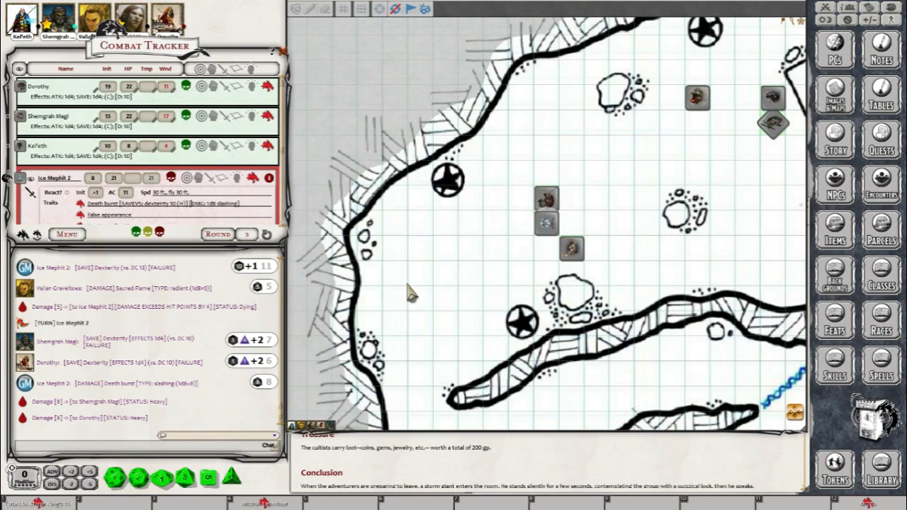
Step: Advance the Combat Tracker to the next actor after the defeated mephit
left_click(23, 179)
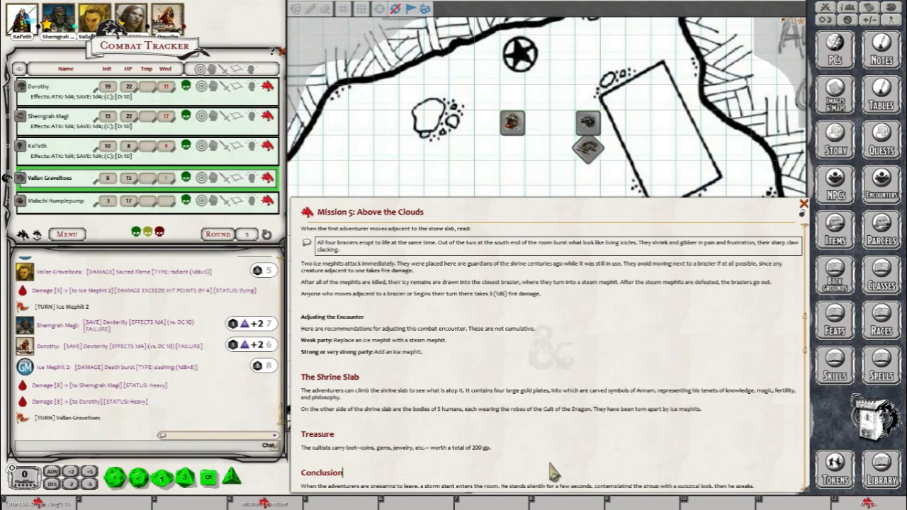
mouse_move(397, 144)
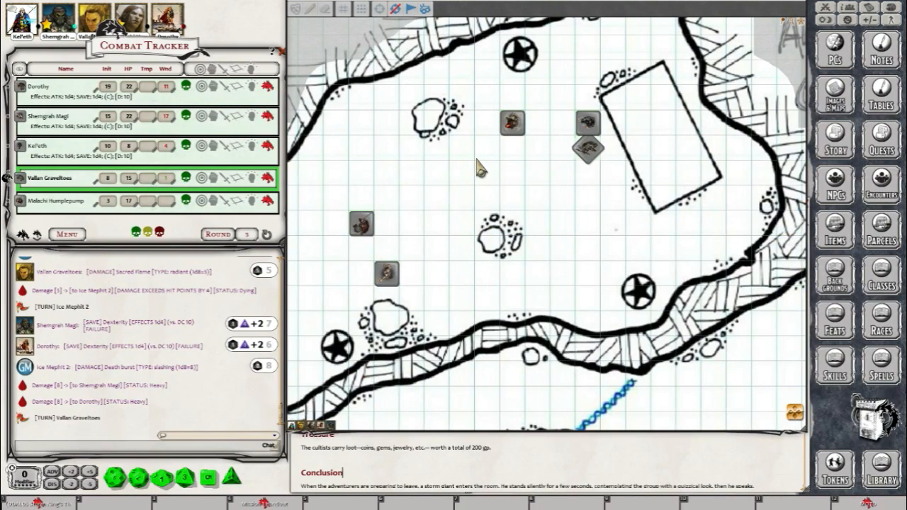
mouse_move(117, 248)
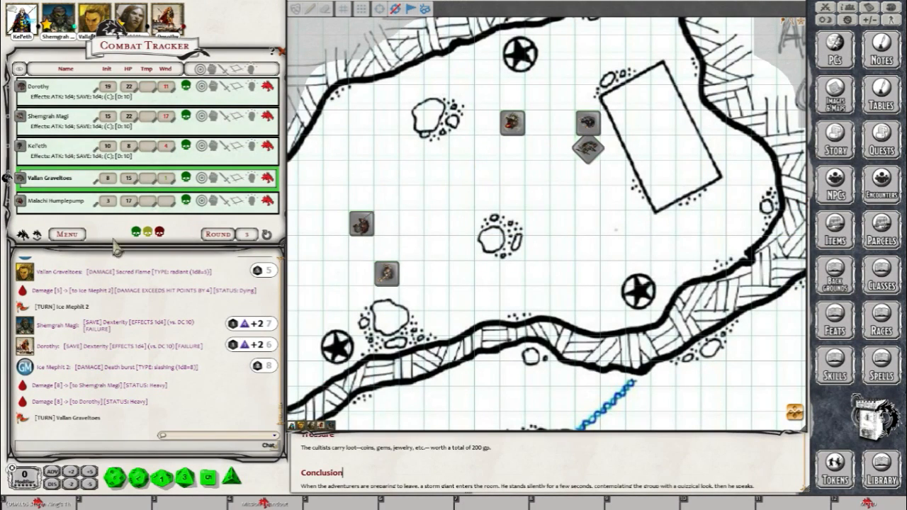
Step: Move the party token up beside the shrine slab during Vallen Gravelbow's turn
left_click_drag(406, 210, 427, 235)
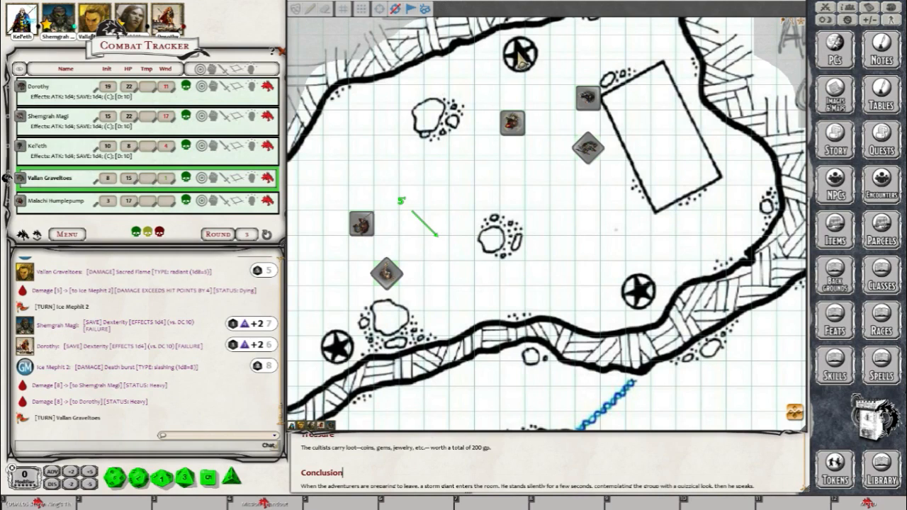
mouse_move(436, 155)
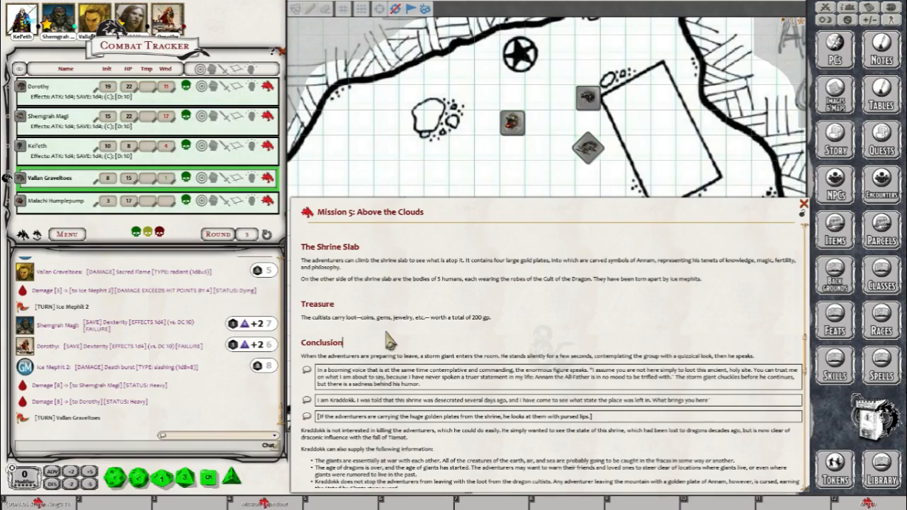
Step: Scroll the mission story window down toward the Steam Mephit link
scroll("down", 3)
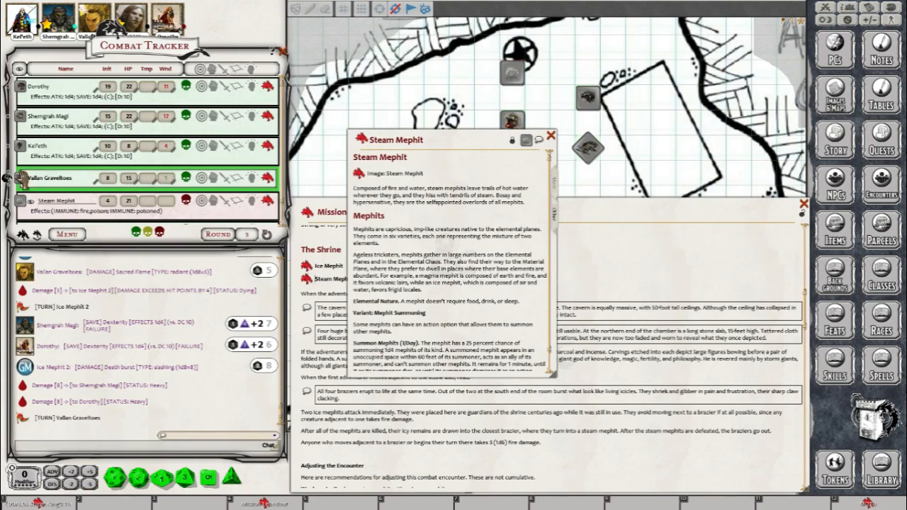
Step: Close the Steam Mephit reference entry ahead of the initiative roll
scroll("down", 3)
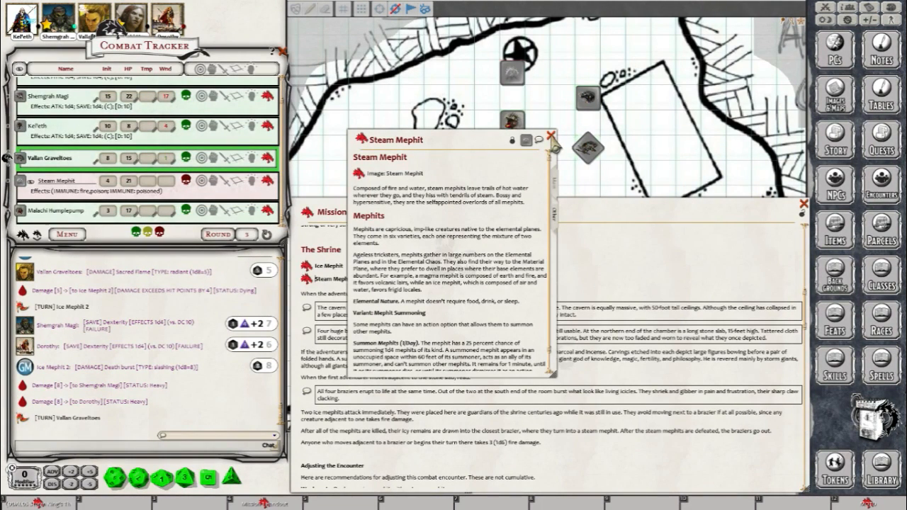
left_click(550, 134)
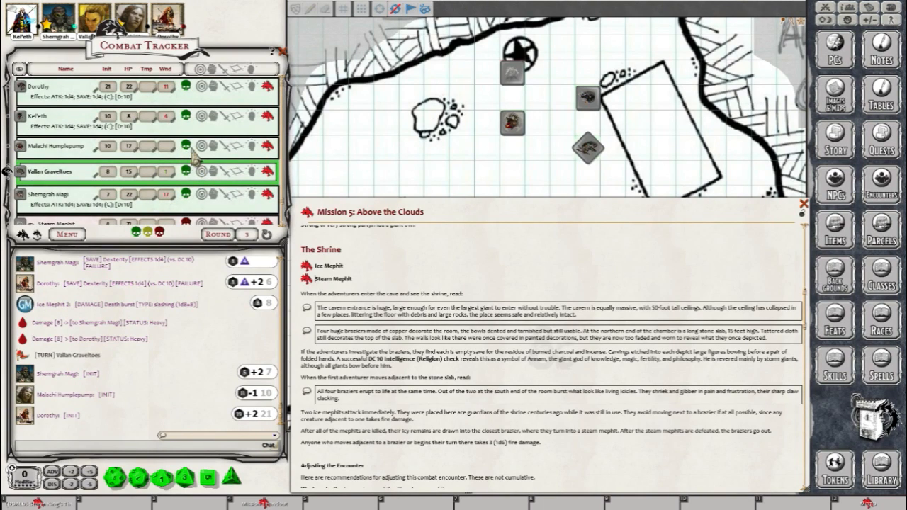
mouse_move(13, 244)
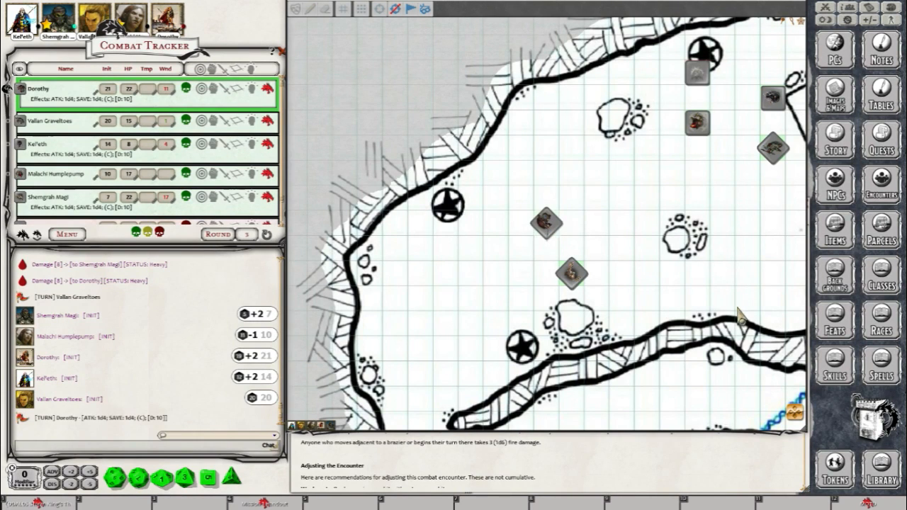
mouse_move(680, 301)
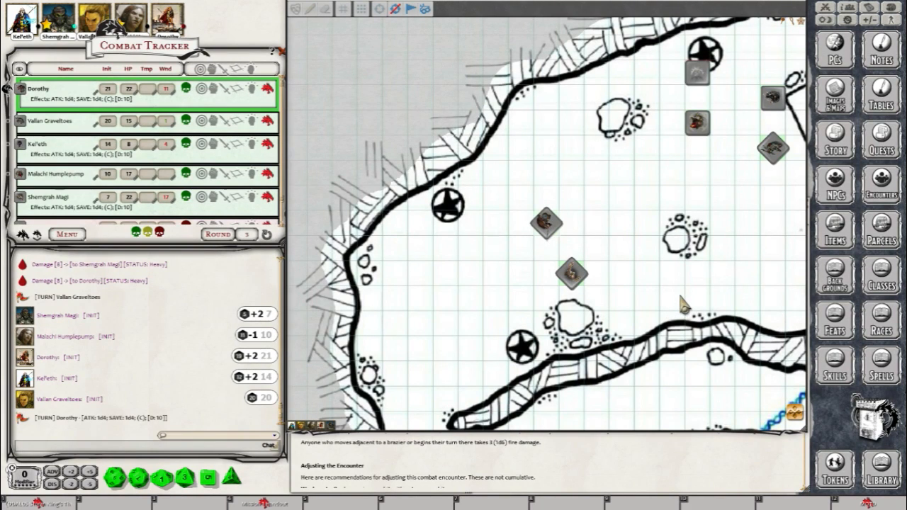
mouse_move(595, 215)
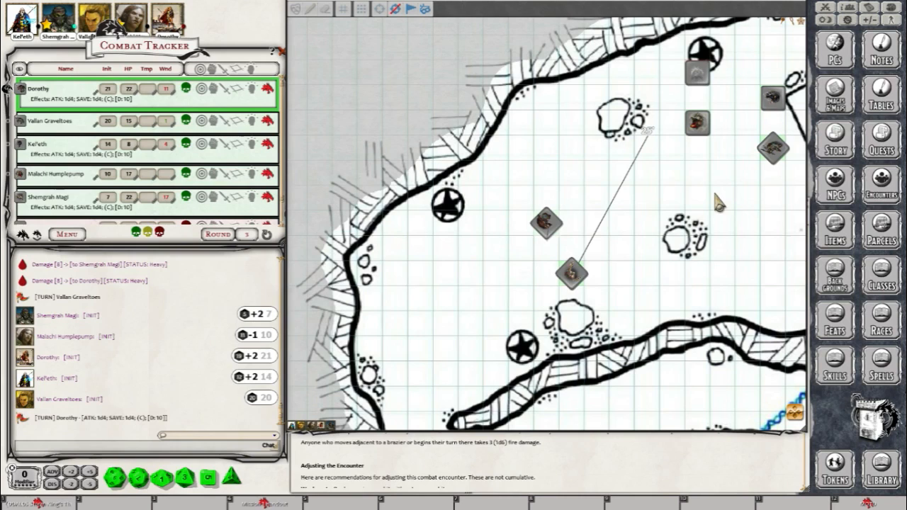
mouse_move(570, 276)
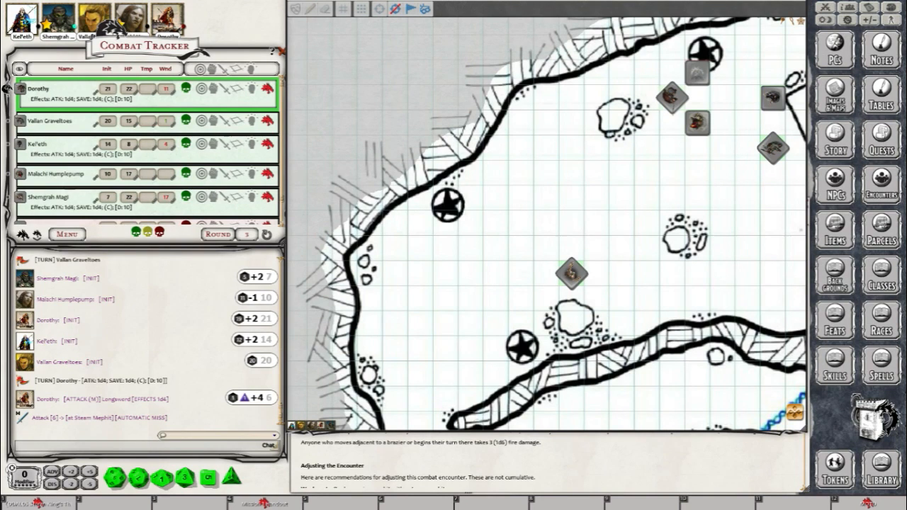
mouse_move(636, 199)
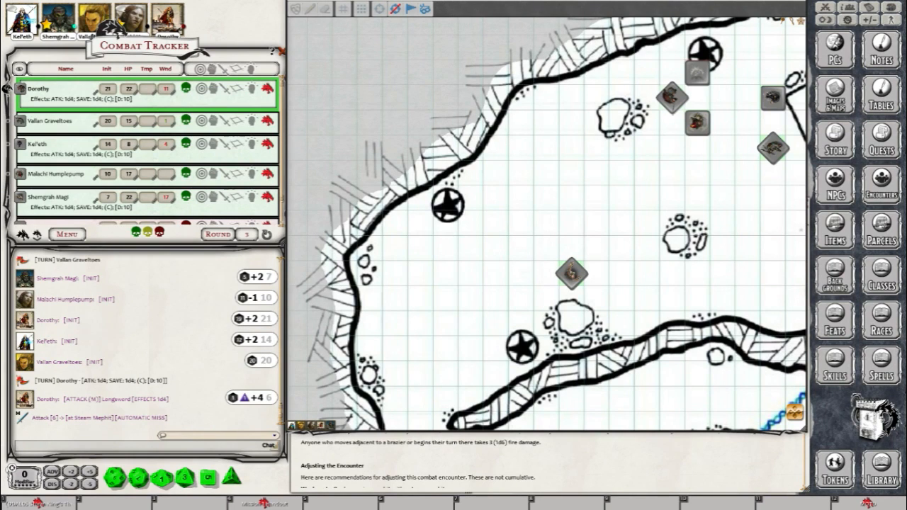
mouse_move(679, 299)
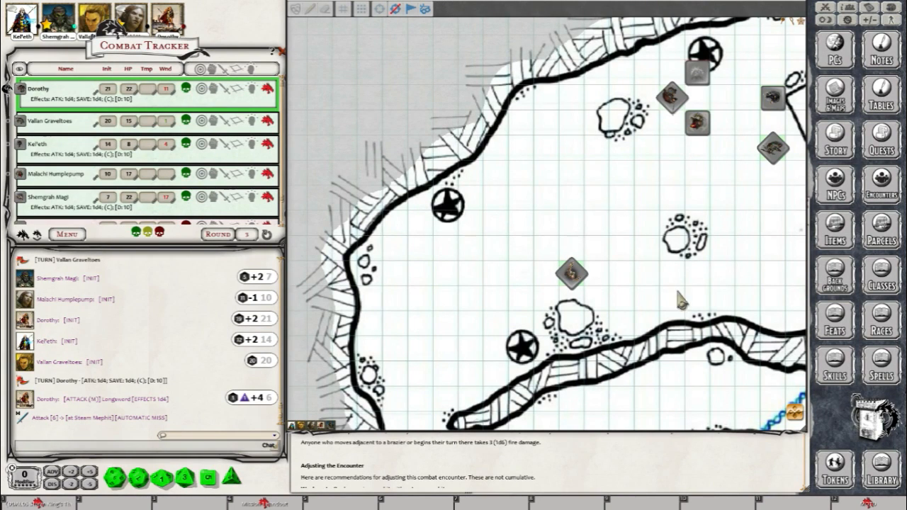
mouse_move(754, 196)
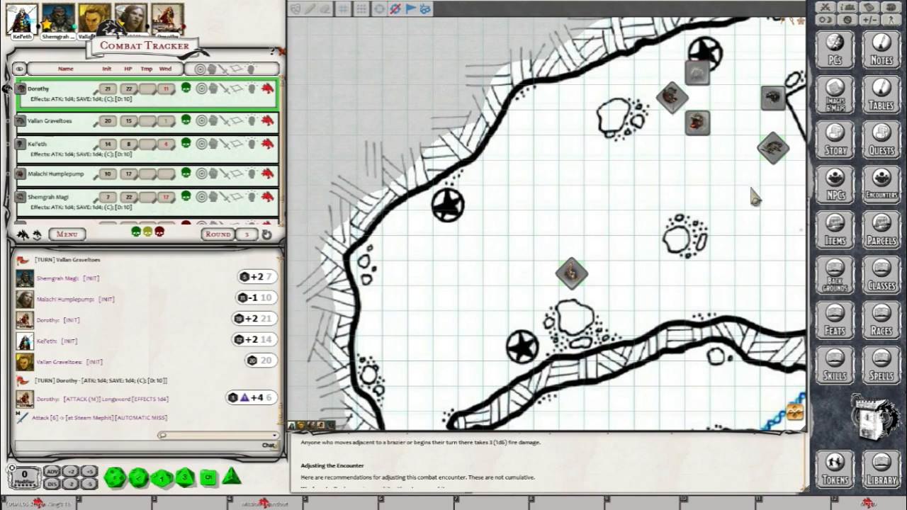
mouse_move(41, 244)
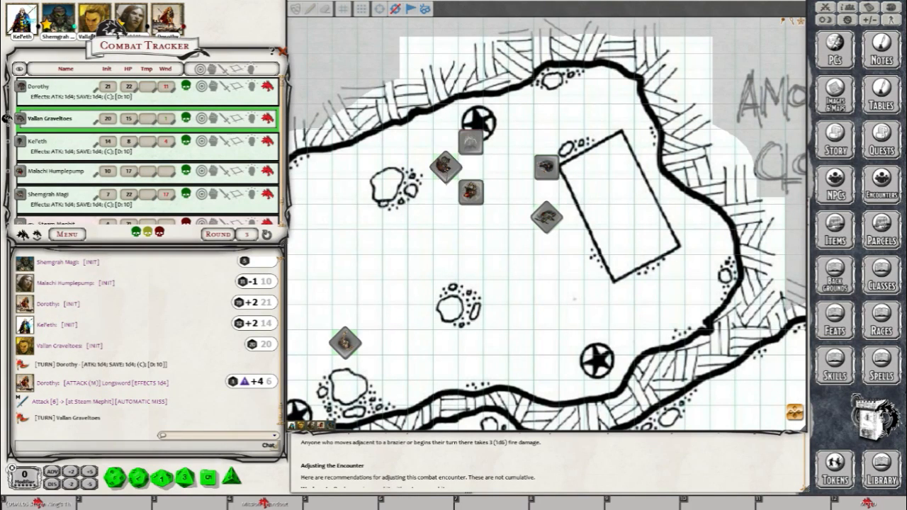
mouse_move(351, 168)
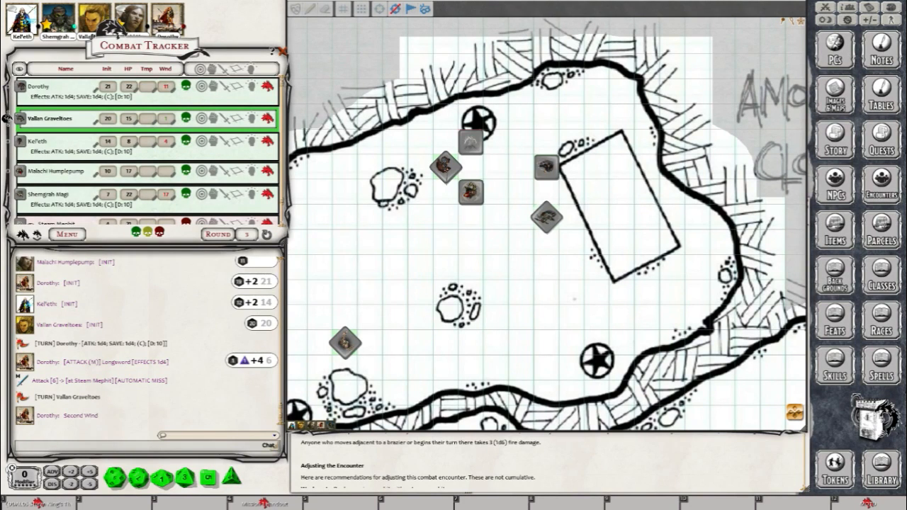
mouse_move(201, 99)
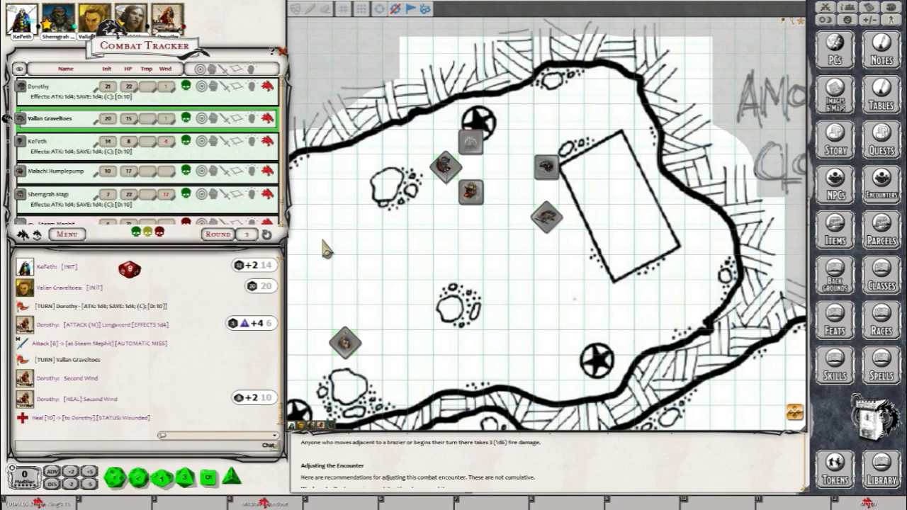
mouse_move(688, 177)
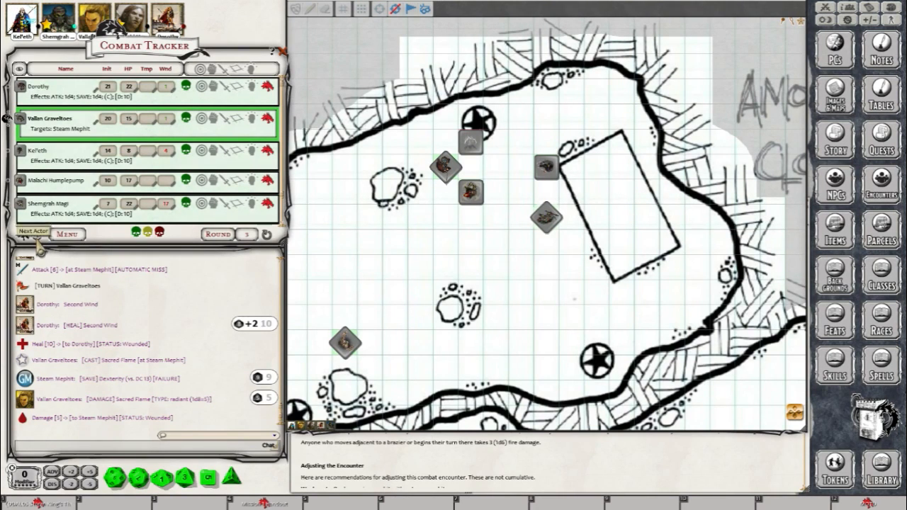
Step: Start Kalfeth's turn and move the token to the slab's top-right corner
left_click(32, 233)
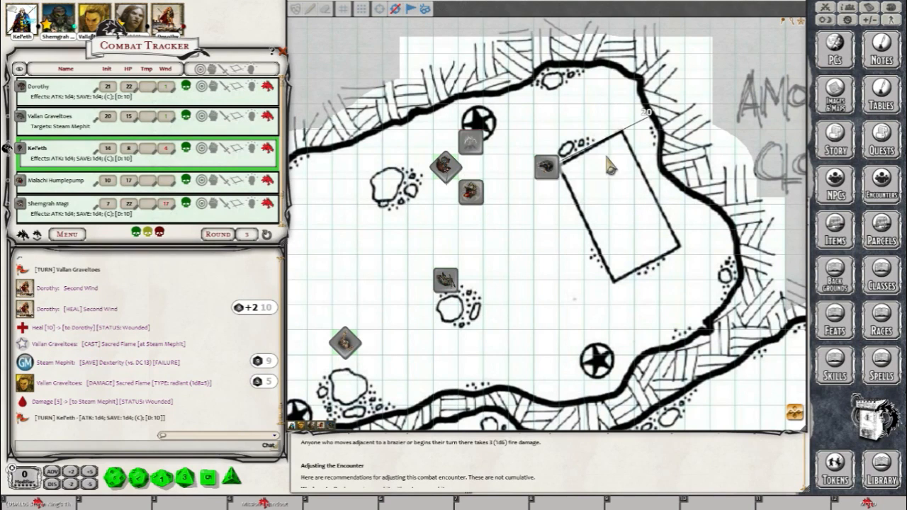
left_click_drag(547, 166, 638, 119)
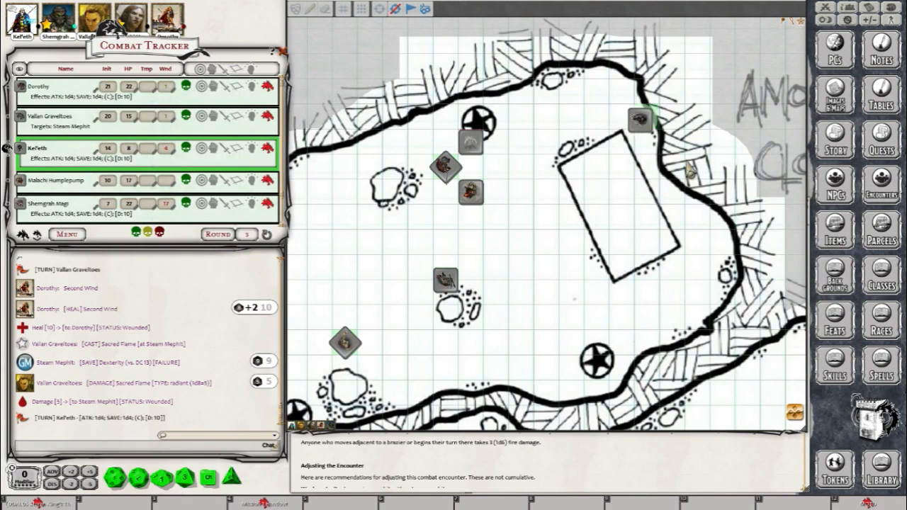
mouse_move(469, 135)
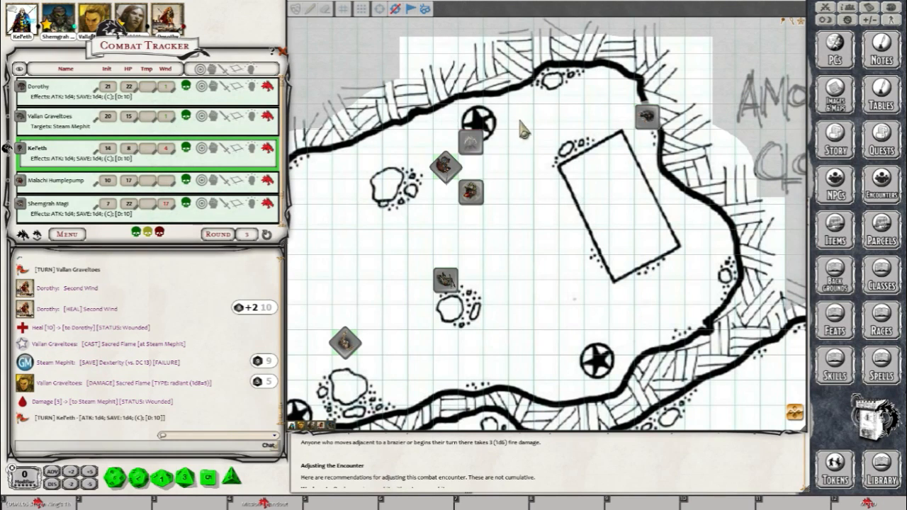
mouse_move(272, 226)
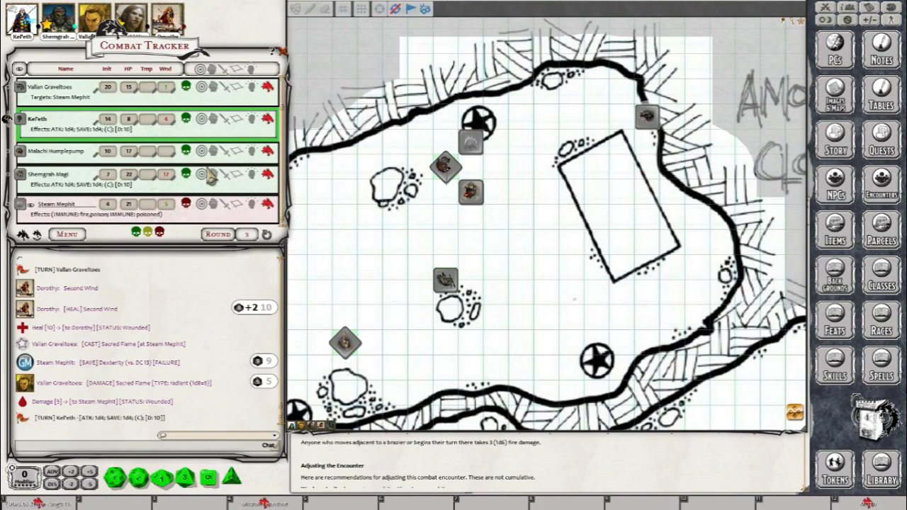
mouse_move(206, 382)
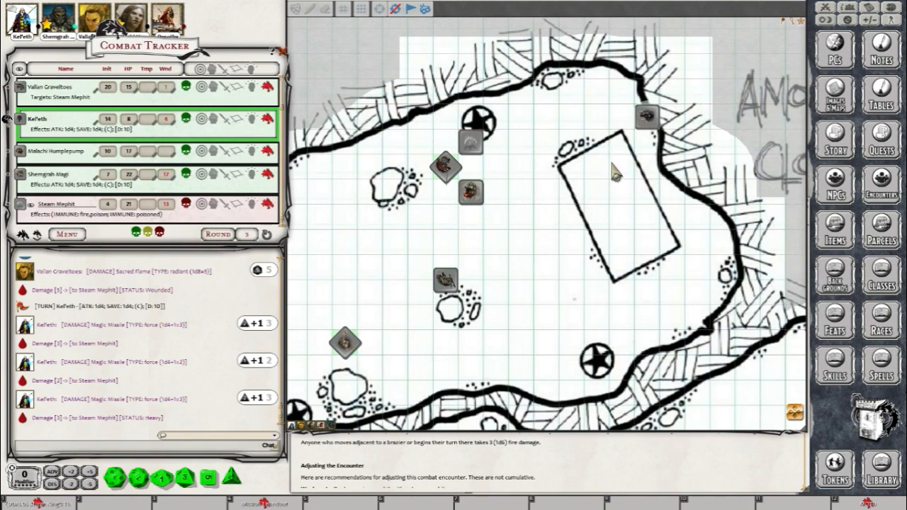
mouse_move(496, 301)
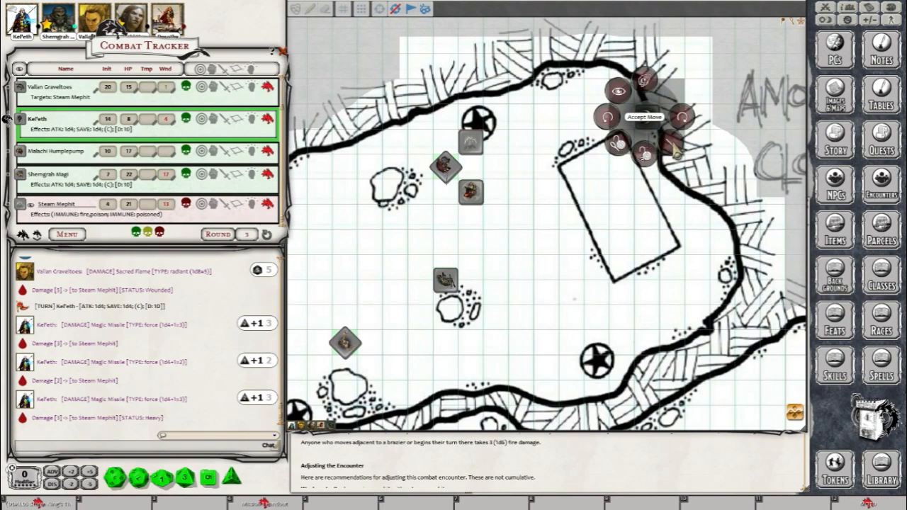
Step: Accept the token's planned move beside the slab
left_click(643, 116)
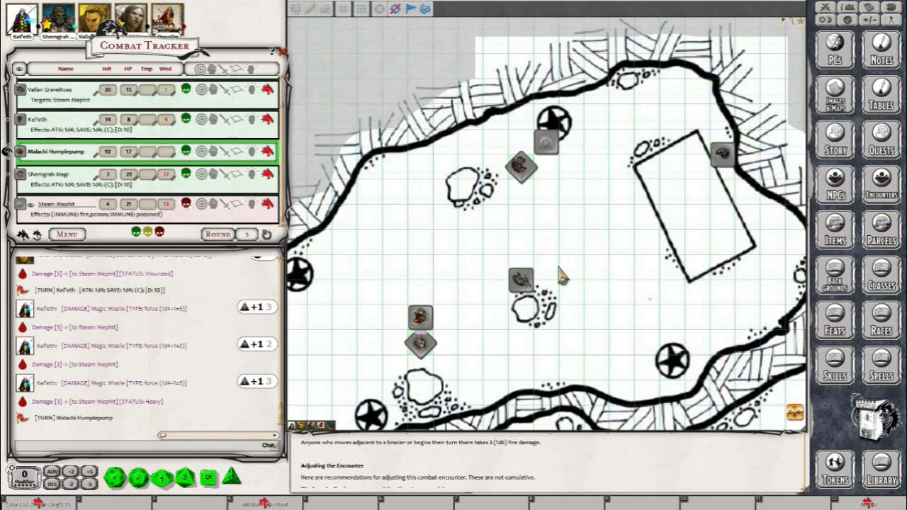
mouse_move(442, 313)
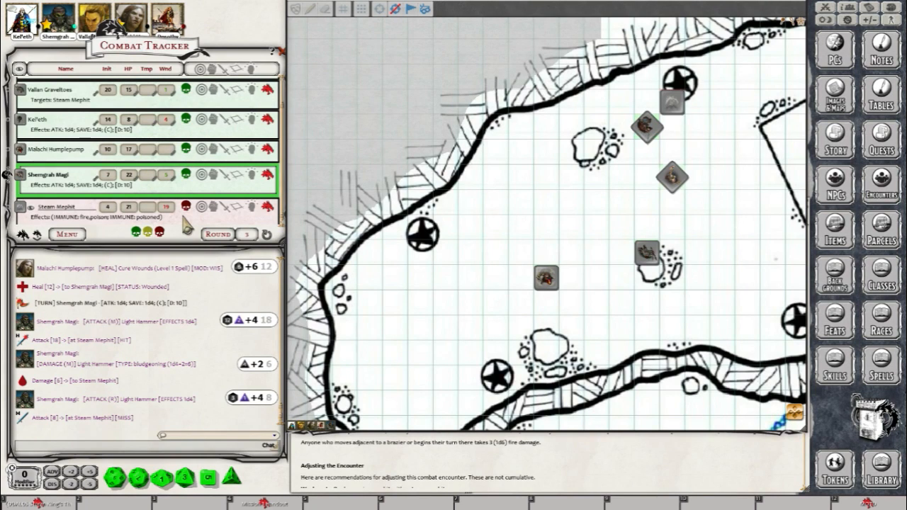
mouse_move(56, 290)
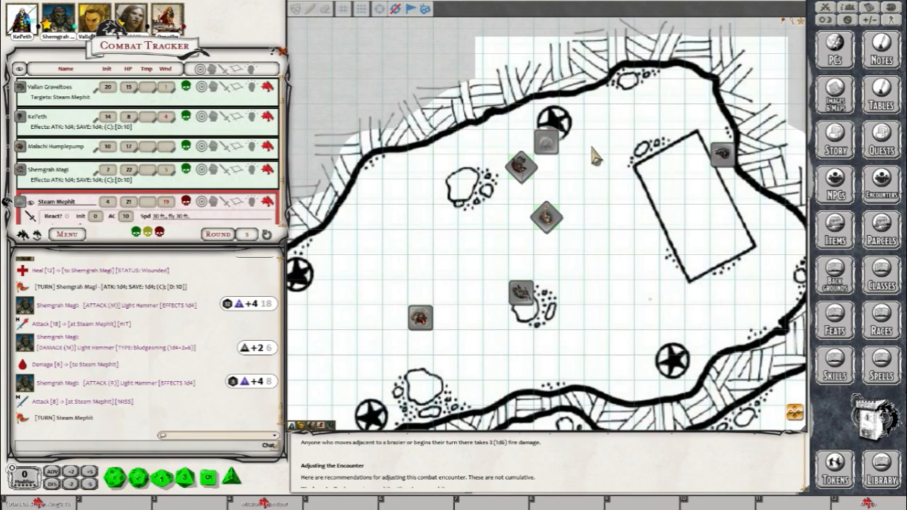
mouse_move(549, 141)
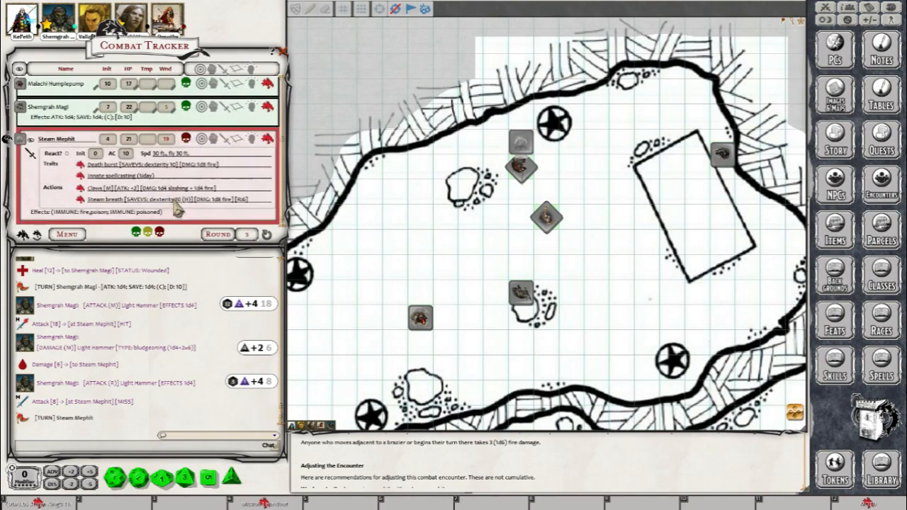
mouse_move(213, 212)
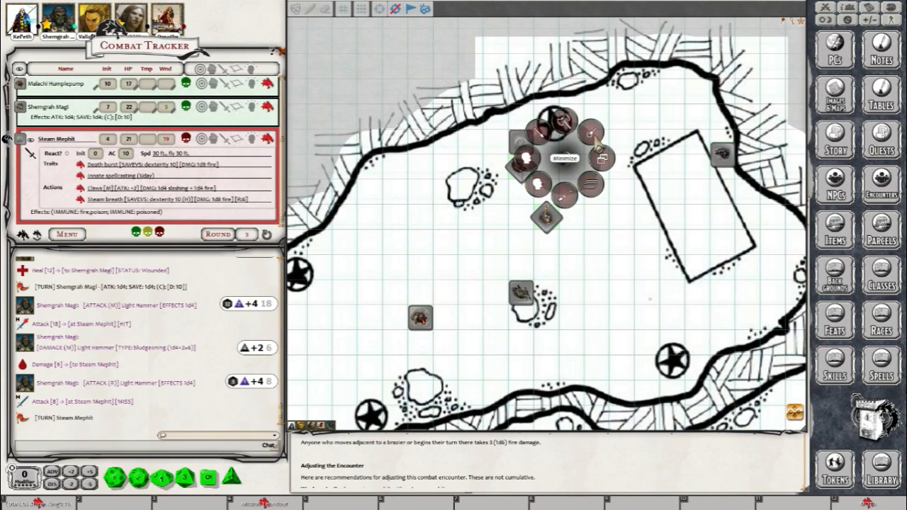
mouse_move(592, 207)
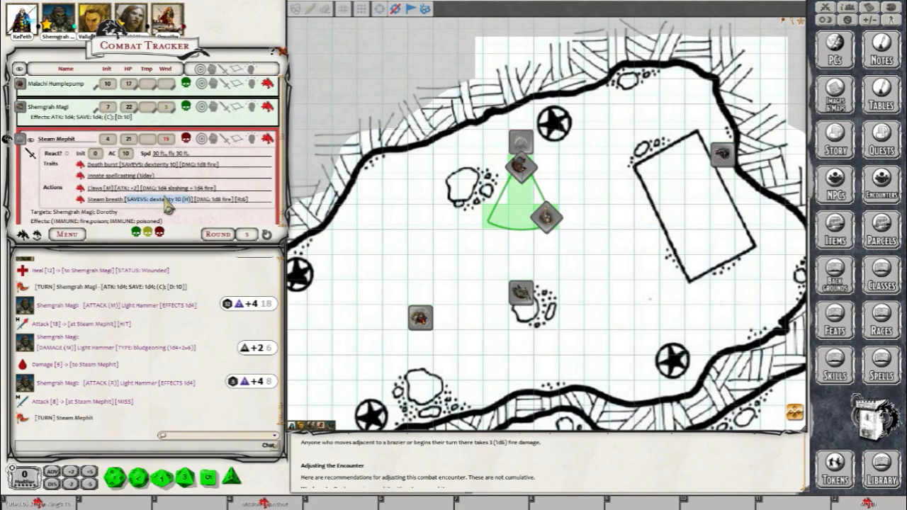
Step: Roll the Steam Breath against Shengrah Magi and Dorothy in the cone
left_click(167, 204)
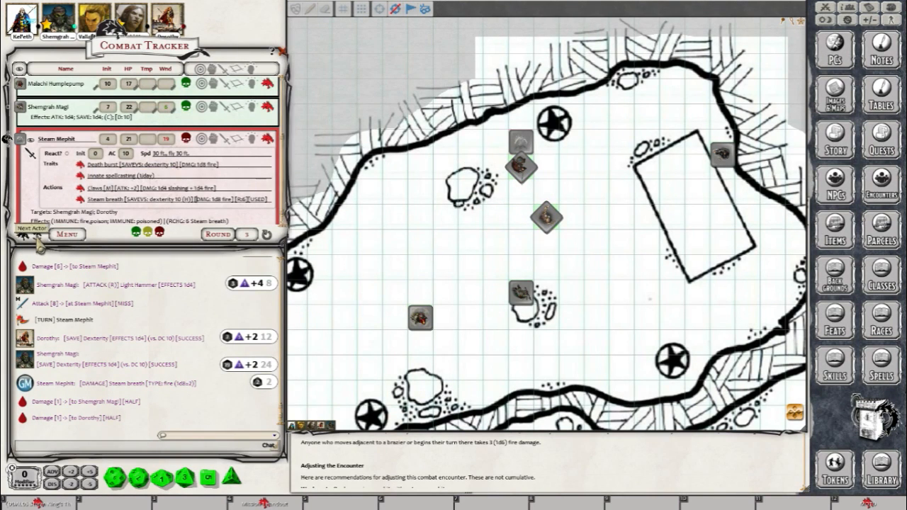
Step: End the mephit's turn to begin round 4 and bring up the Steam Mephit's stat sheet
left_click(30, 228)
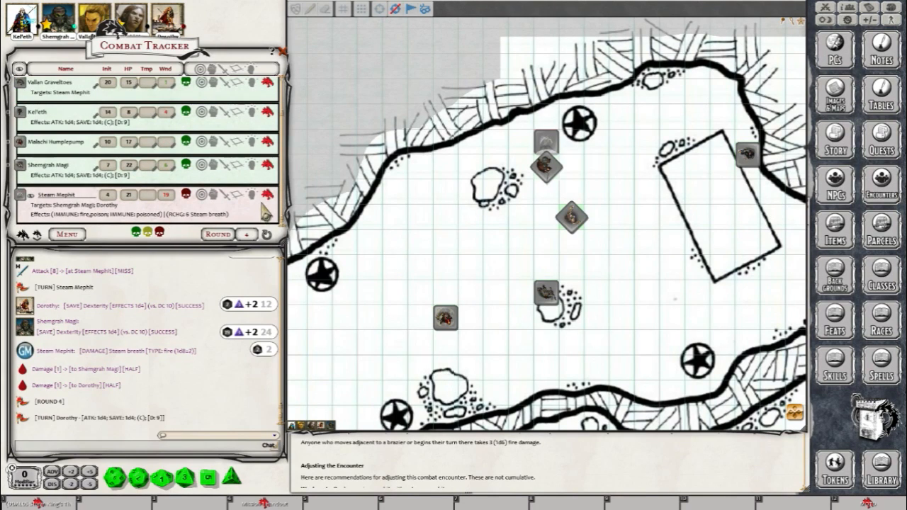
left_click(21, 196)
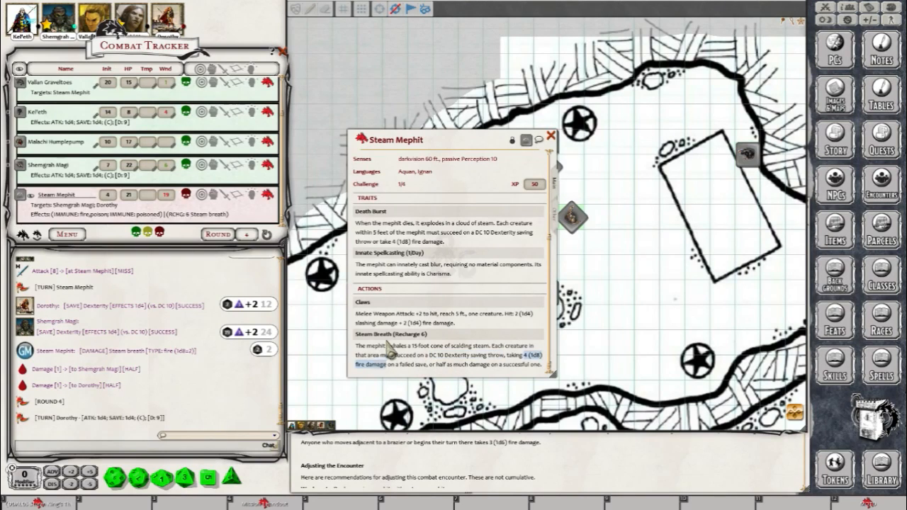
mouse_move(499, 277)
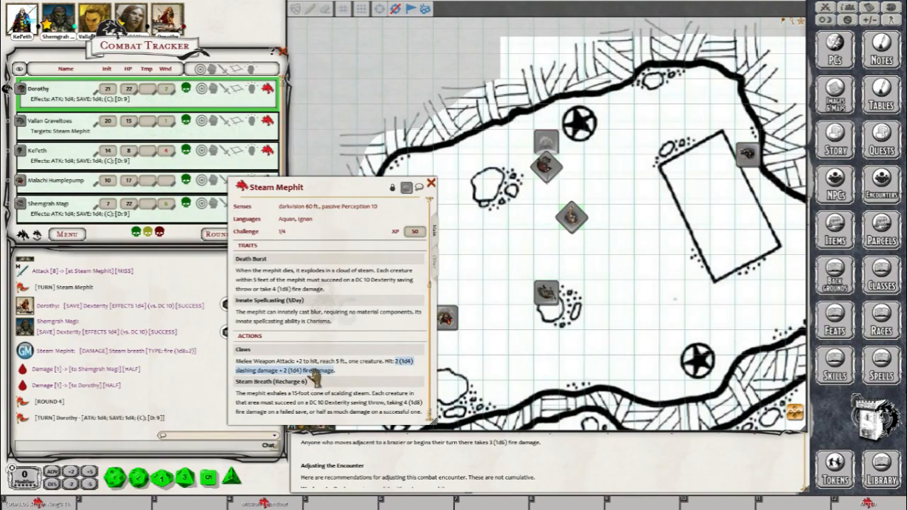
mouse_move(538, 267)
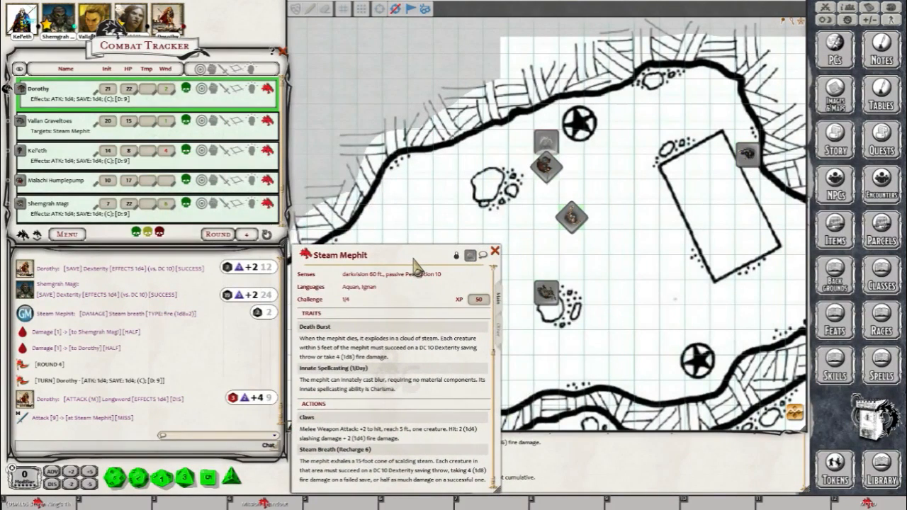
mouse_move(496, 262)
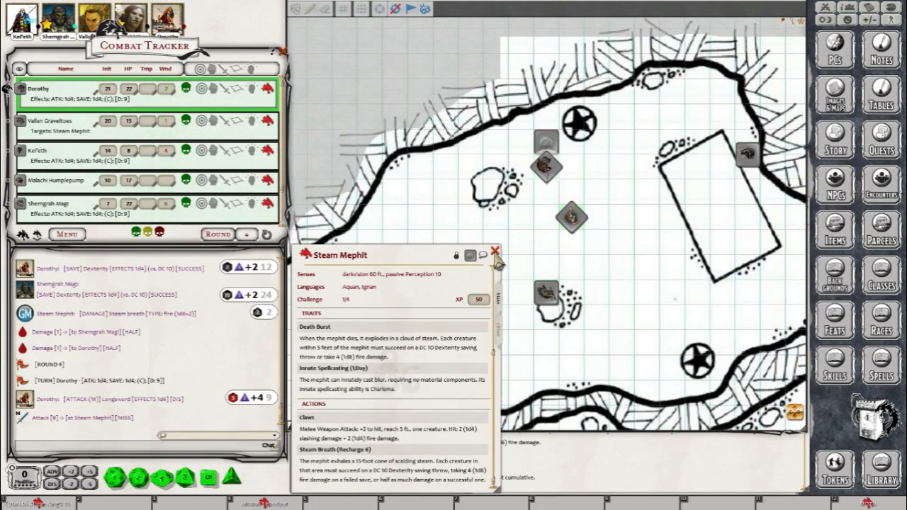
Step: Close the Steam Mephit's stat sheet before Dorothy's Action Surge attacks
left_click(496, 252)
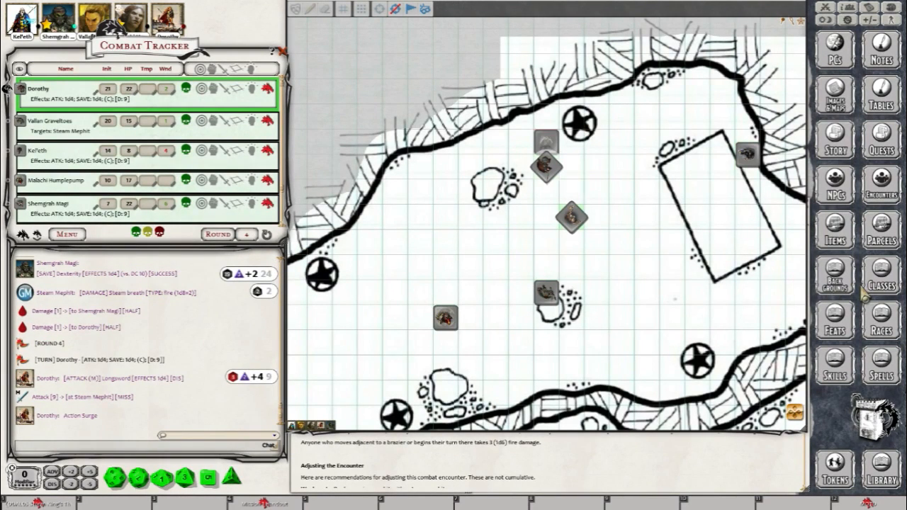
mouse_move(861, 291)
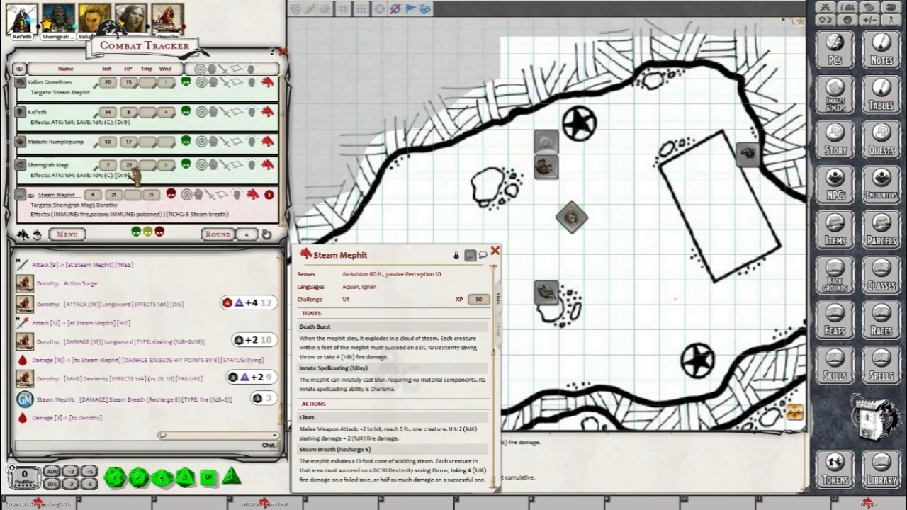
mouse_move(262, 216)
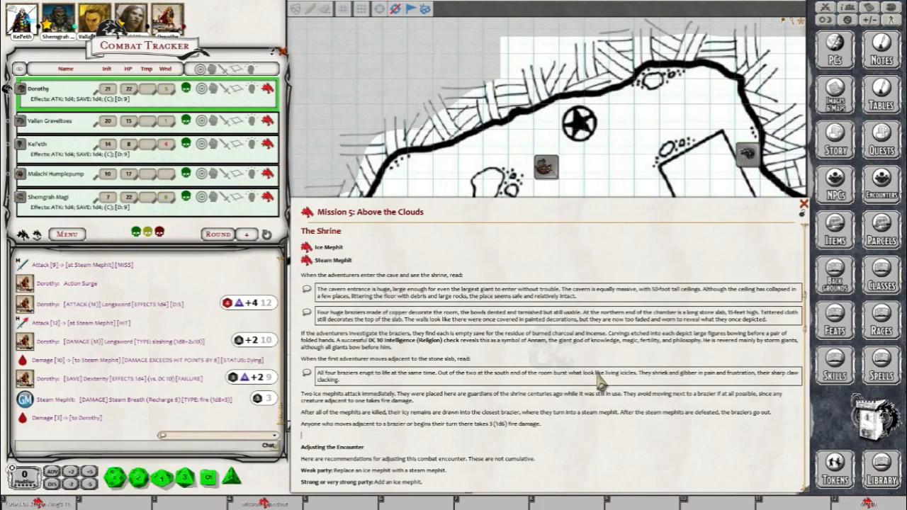
Step: Scroll the Mission 5 story down through the Shrine Slab and Treasure notes to the Conclusion
scroll("down", 3)
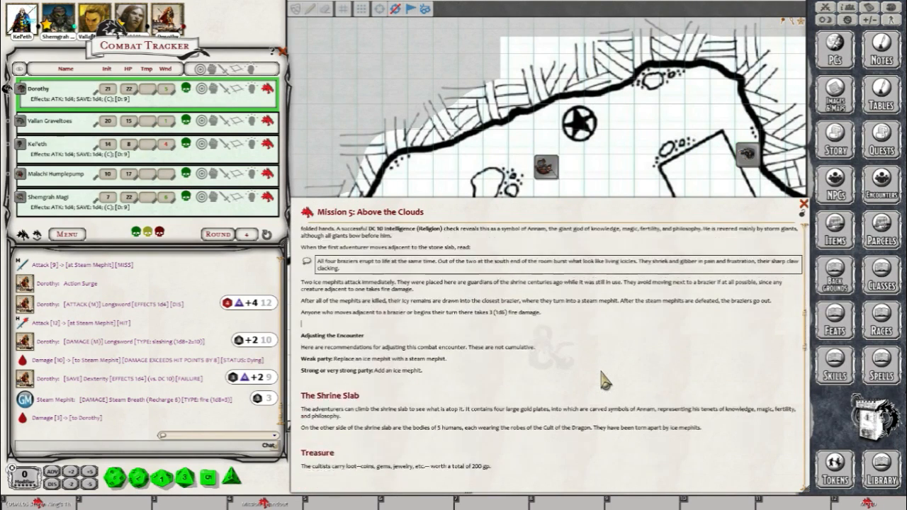
scroll("down", 3)
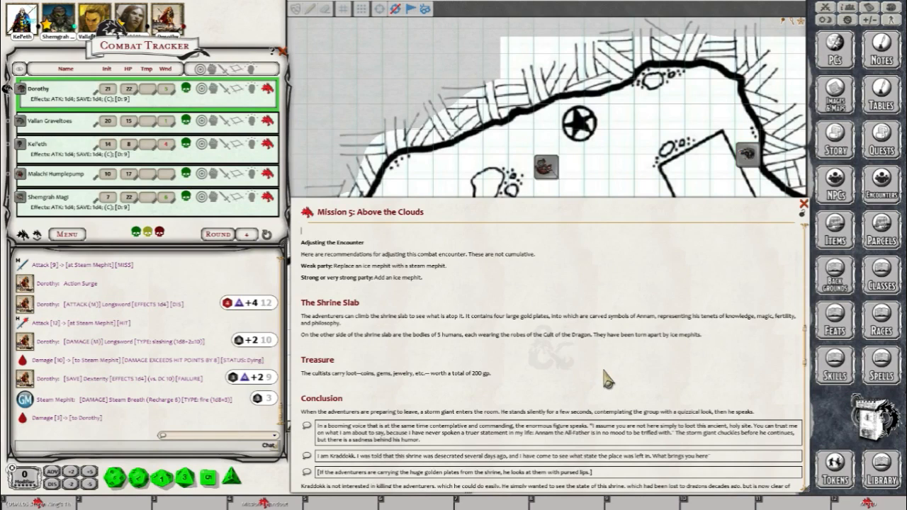
scroll("down", 3)
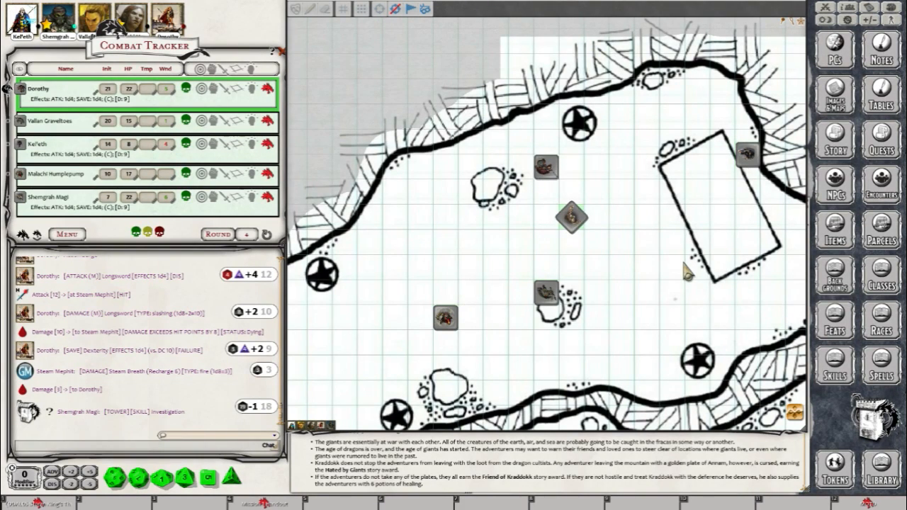
Step: Move a party token across the map onto the shrine slab rectangle
left_click_drag(570, 216, 711, 216)
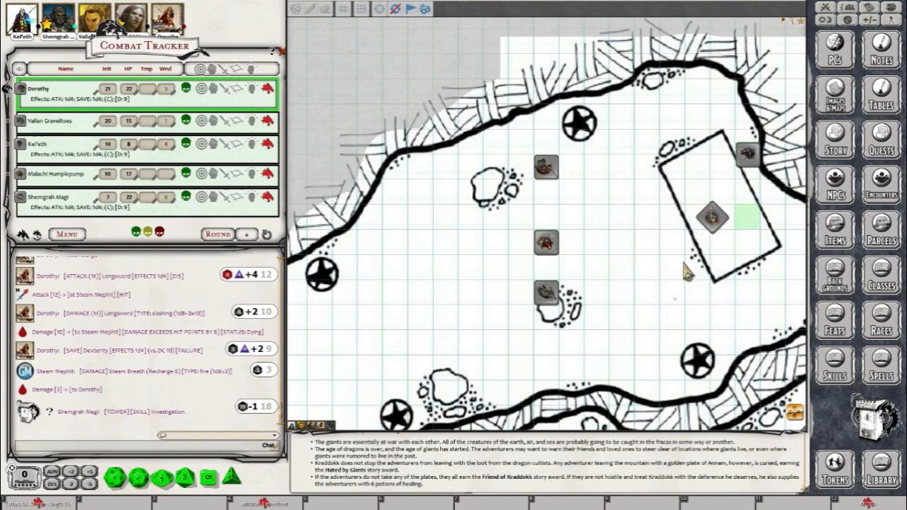
left_click_drag(711, 215, 748, 215)
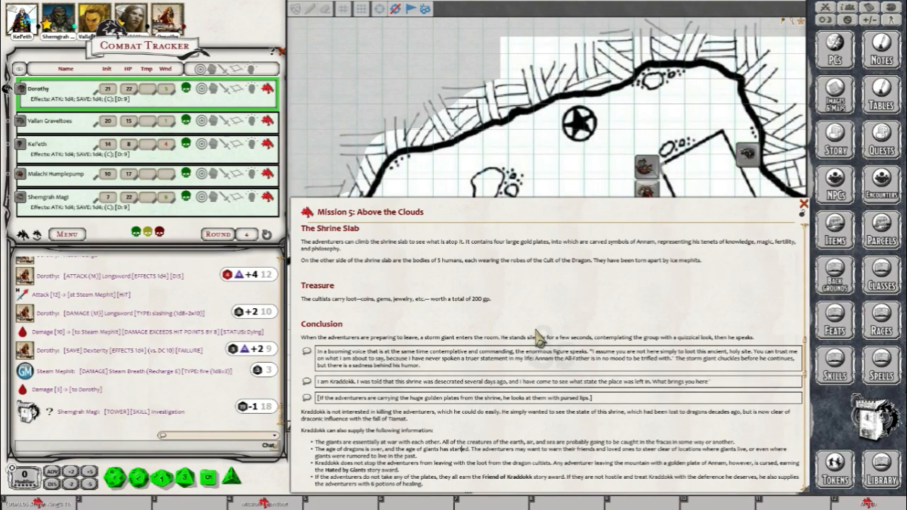
Step: Select a party token beside the shrine slab to reposition it
left_click(804, 204)
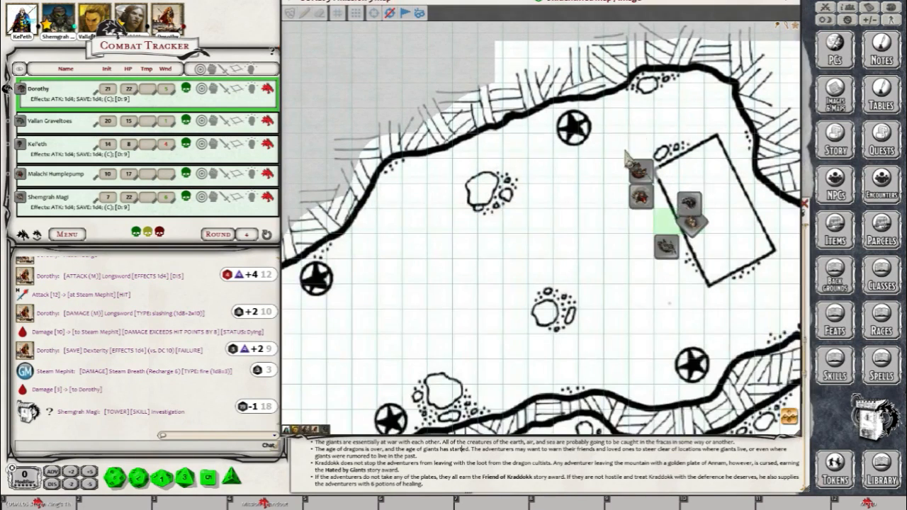
mouse_move(671, 205)
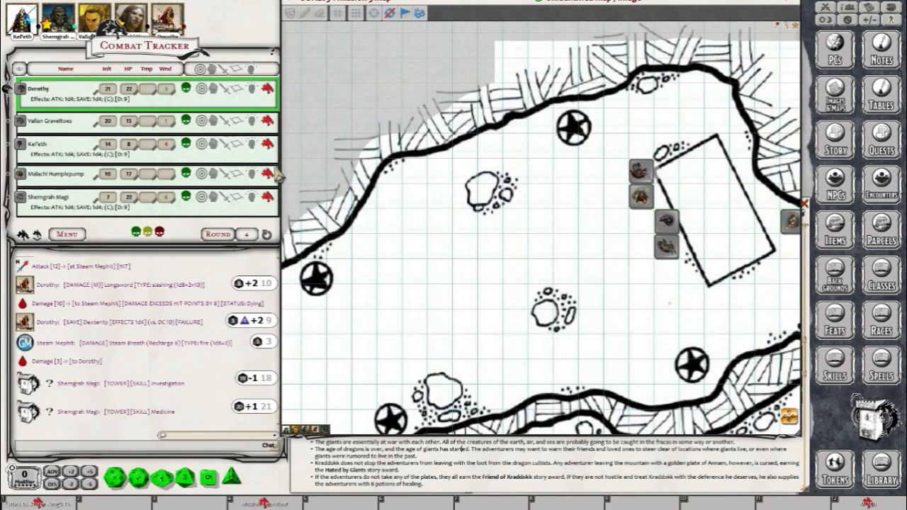
mouse_move(276, 176)
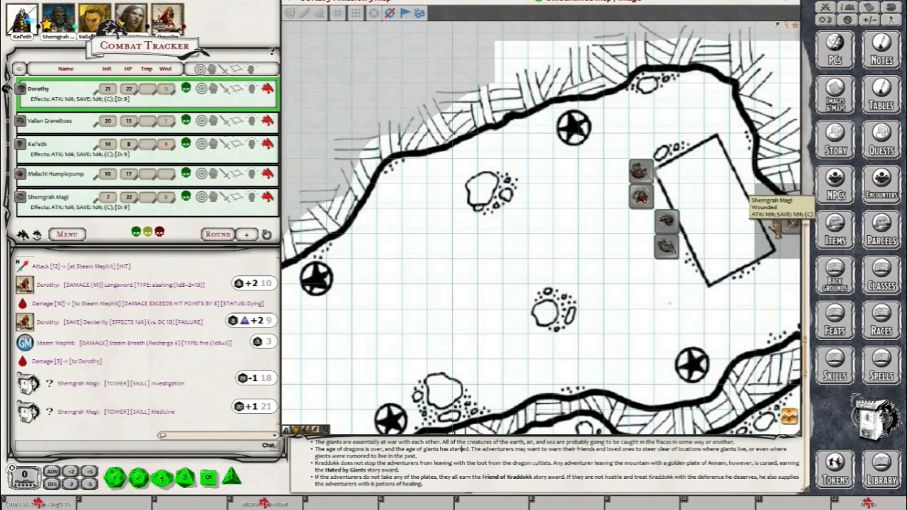
mouse_move(573, 252)
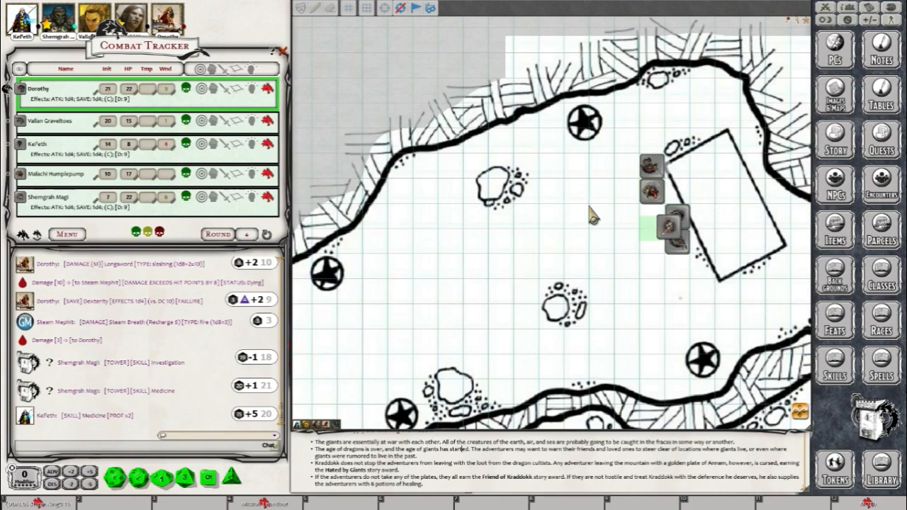
Step: Nudge the party tokens at the shrine slab while bringing up Mission 5: Above the Clouds
left_click_drag(672, 226, 652, 230)
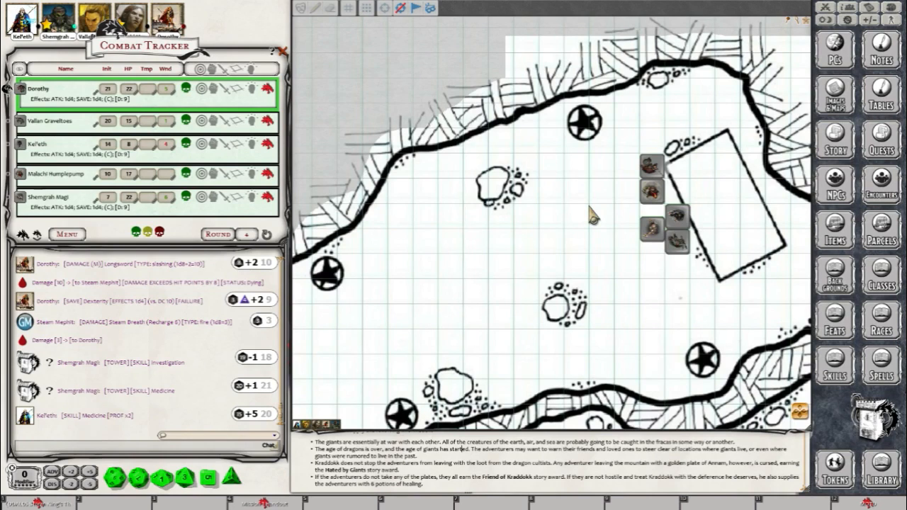
left_click_drag(679, 227, 691, 216)
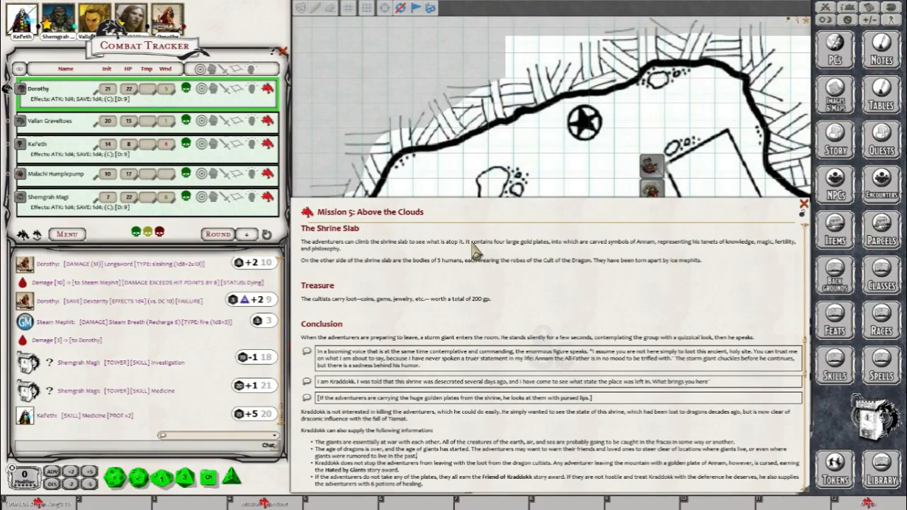
Step: Select the Shrine Slab sentence about the large gold plates carved with symbols
left_click_drag(484, 241, 631, 241)
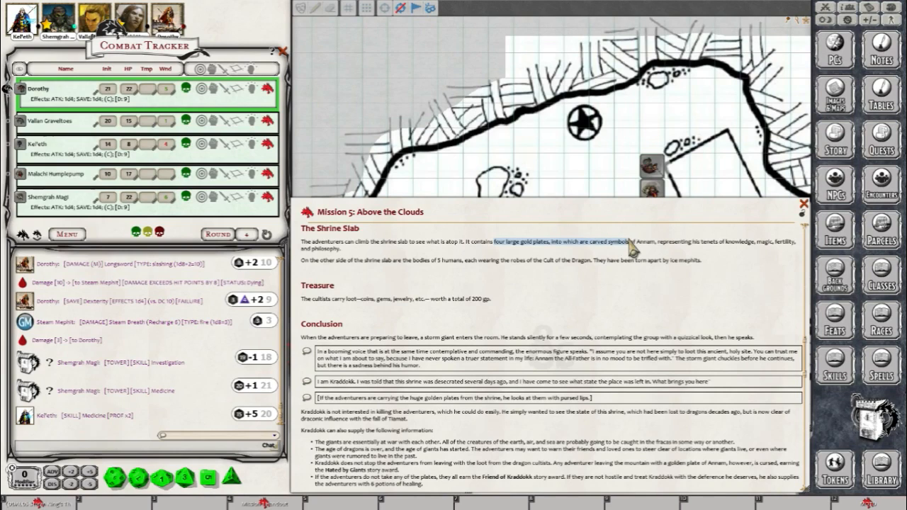
mouse_move(630, 252)
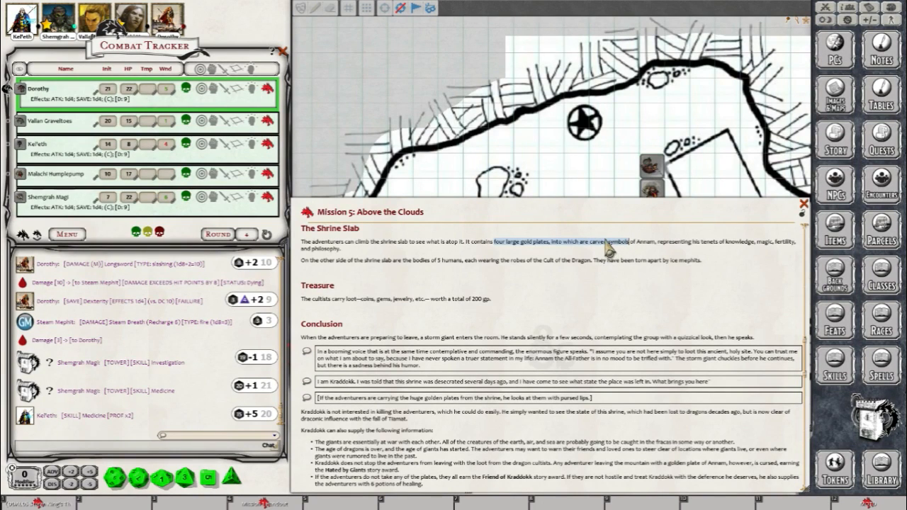
mouse_move(394, 291)
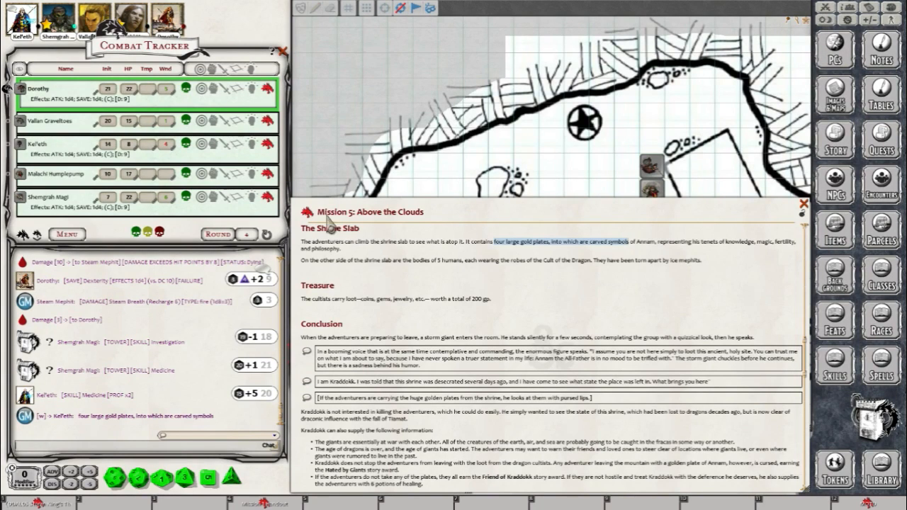
mouse_move(612, 310)
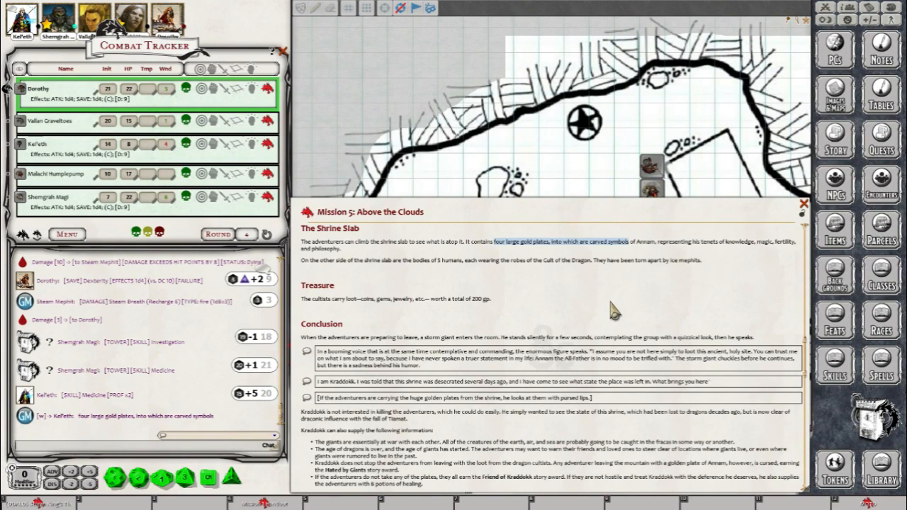
mouse_move(635, 290)
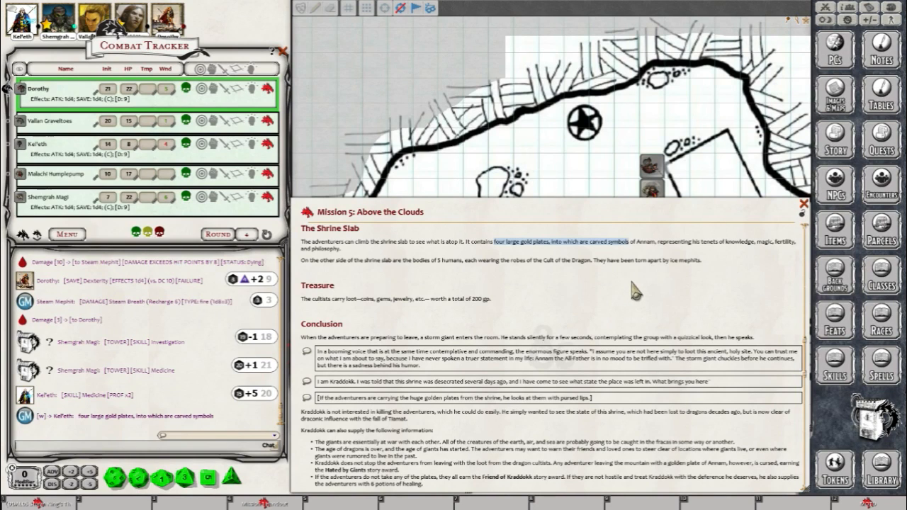
mouse_move(666, 286)
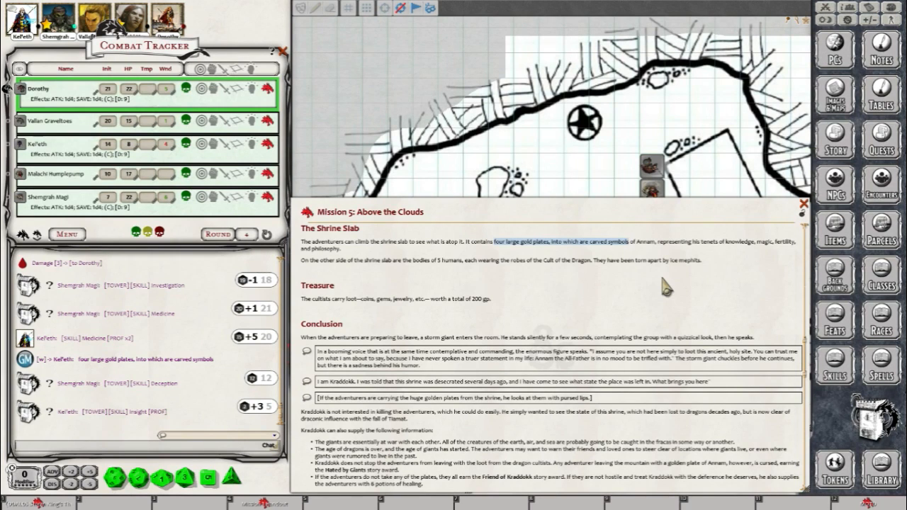
scroll("down", 3)
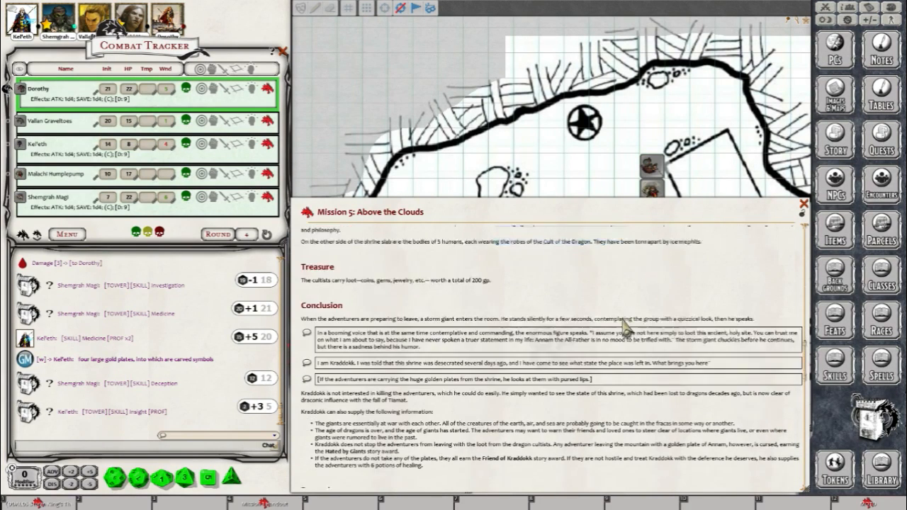
scroll("down", 3)
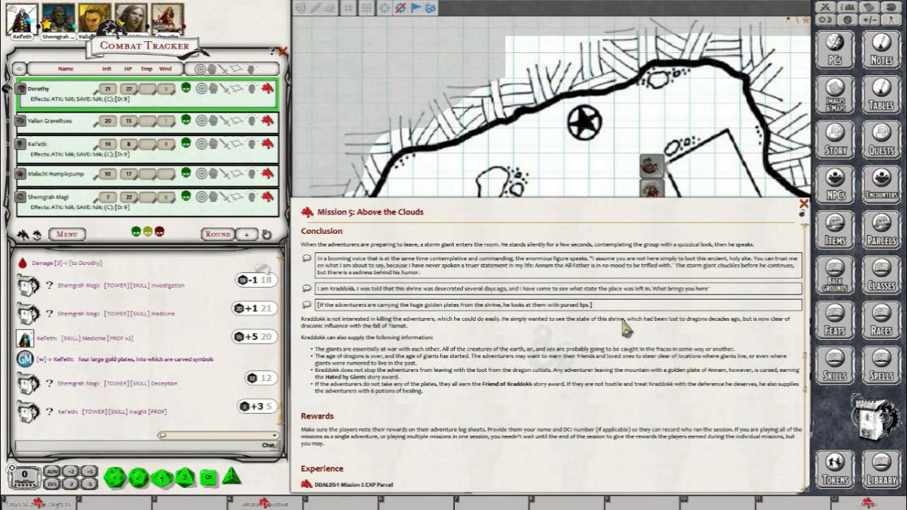
mouse_move(626, 198)
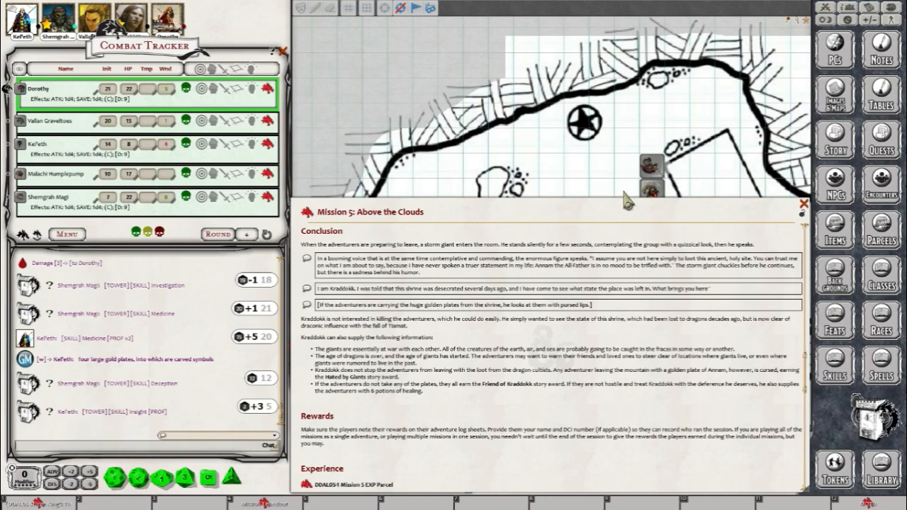
mouse_move(581, 184)
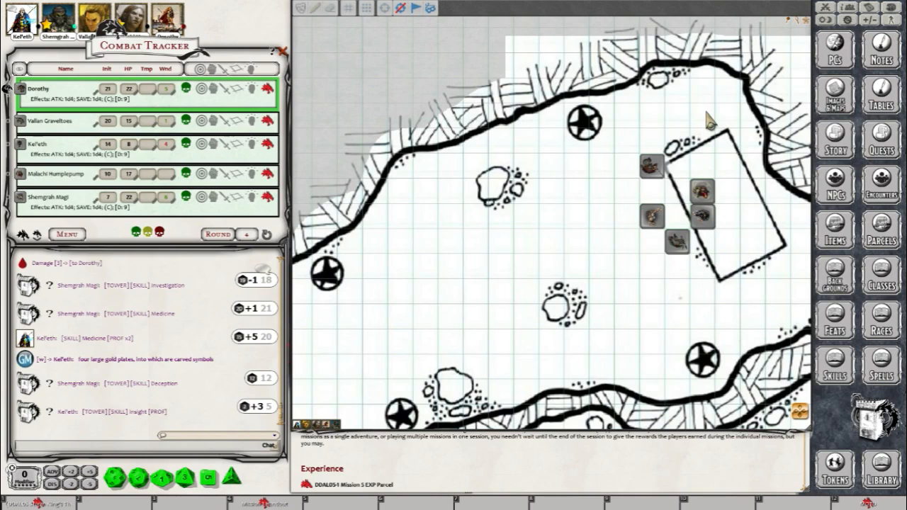
mouse_move(624, 78)
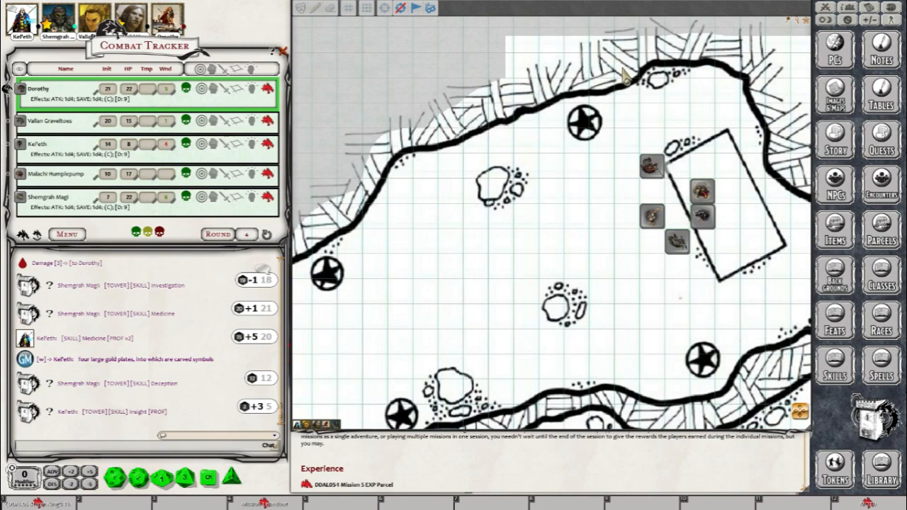
mouse_move(701, 159)
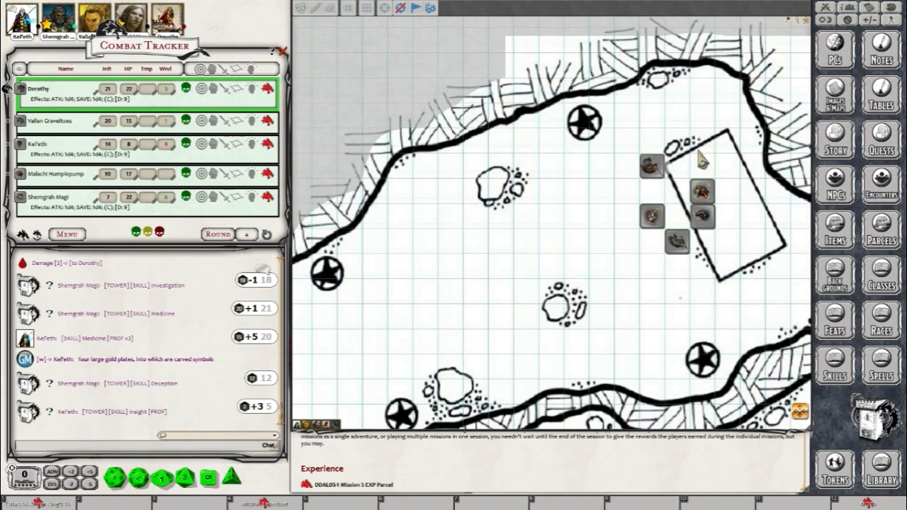